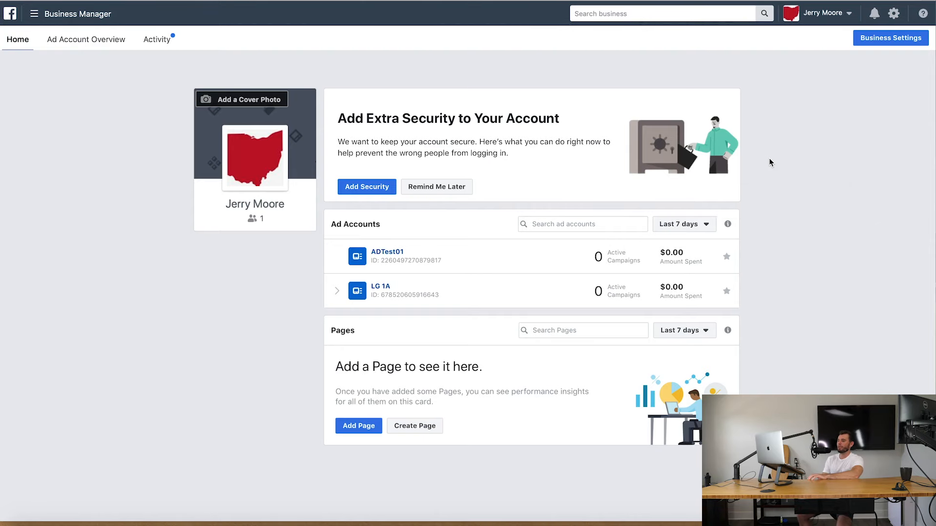
{"action": "mouse_move", "coordinate": [796, 149]}
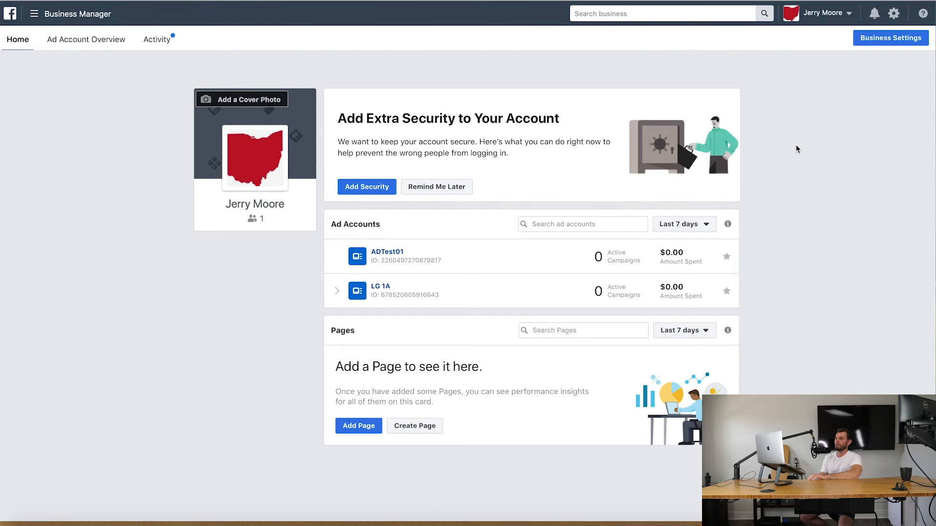
{"action": "mouse_move", "coordinate": [127, 58]}
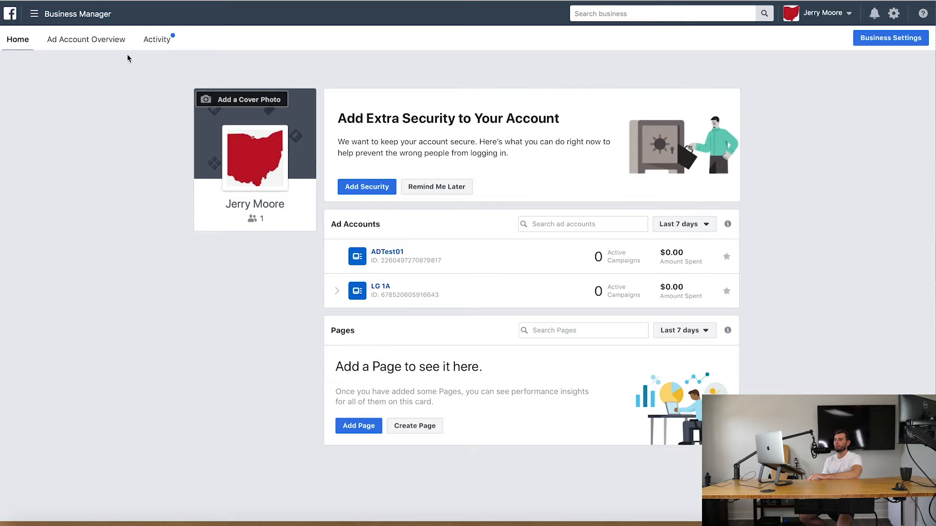
- Show the full list of business tools from the Business Manager home page
{"action": "left_click", "coordinate": [34, 12]}
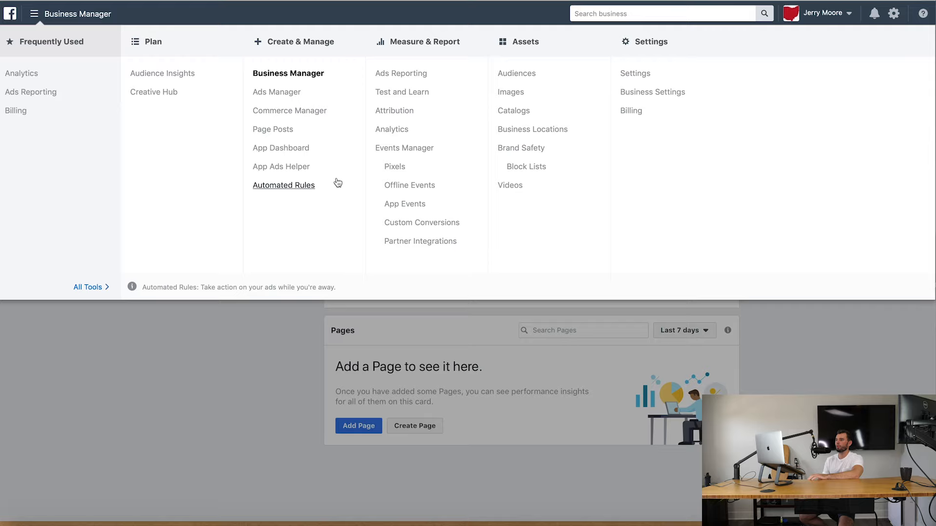
{"action": "mouse_move", "coordinate": [404, 147]}
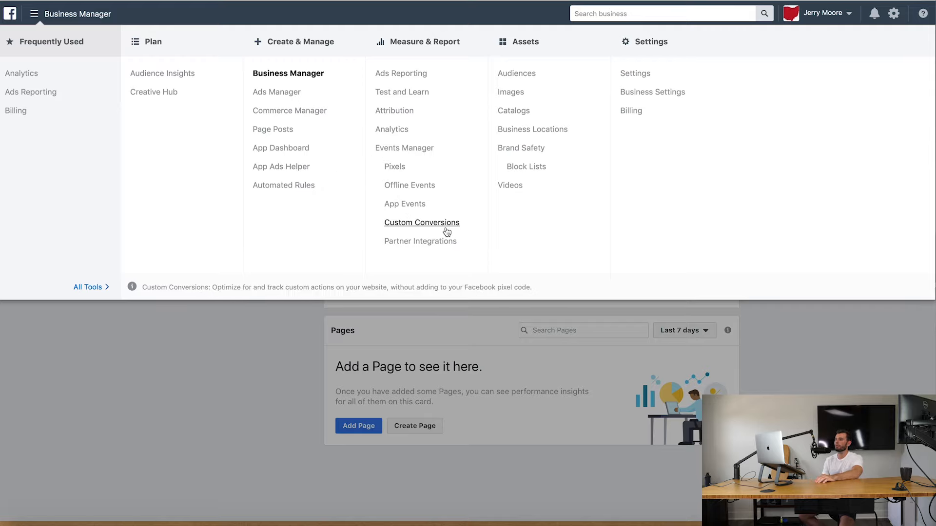
{"action": "mouse_move", "coordinate": [357, 128]}
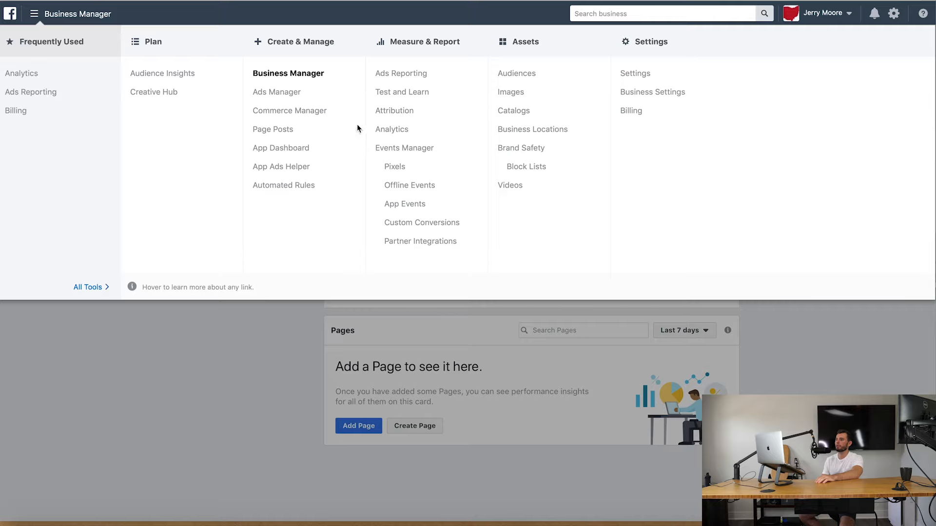
{"action": "mouse_move", "coordinate": [485, 82]}
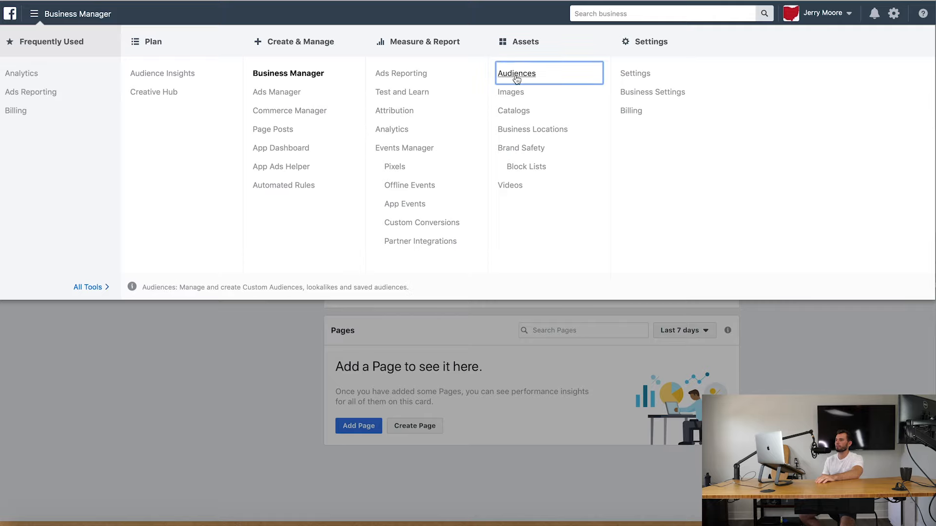
- Start a new custom audience in Audiences, built from a customer file
{"action": "left_click", "coordinate": [515, 74]}
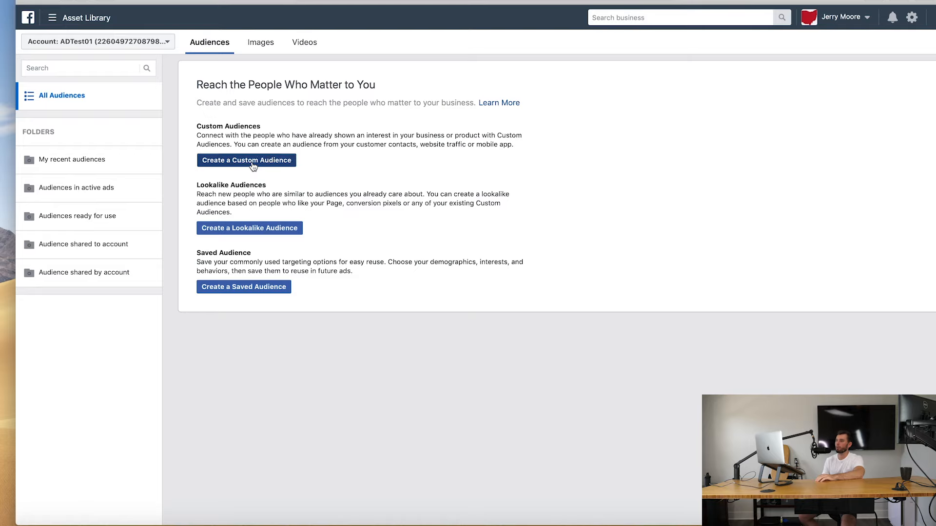
{"action": "left_click", "coordinate": [246, 160]}
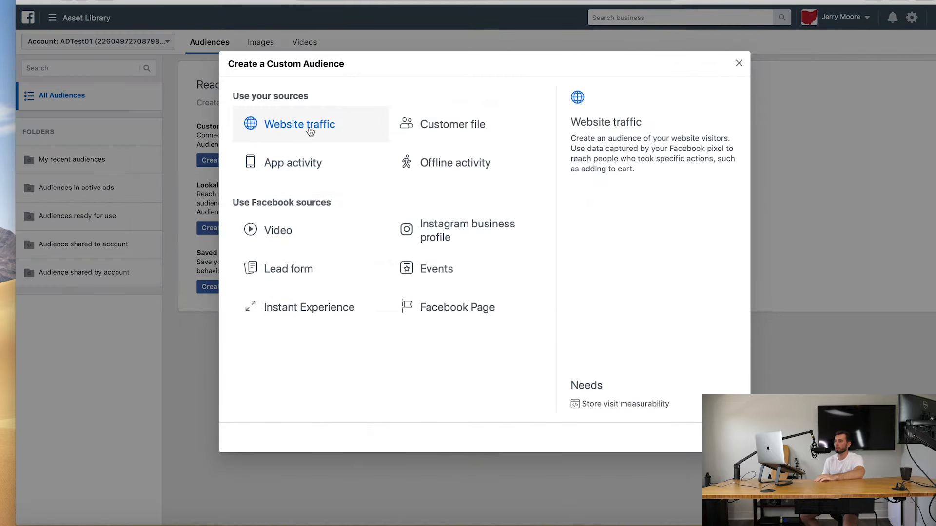
{"action": "mouse_move", "coordinate": [394, 148]}
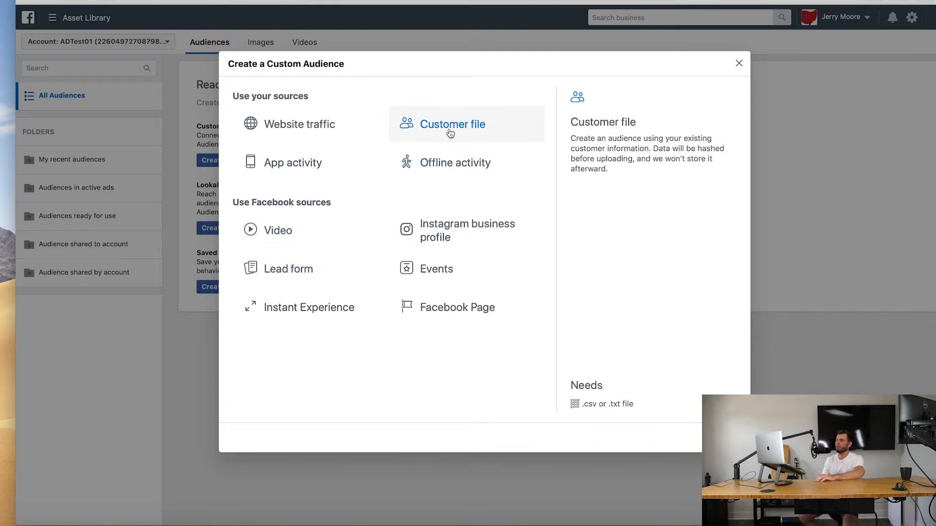
{"action": "left_click", "coordinate": [453, 124]}
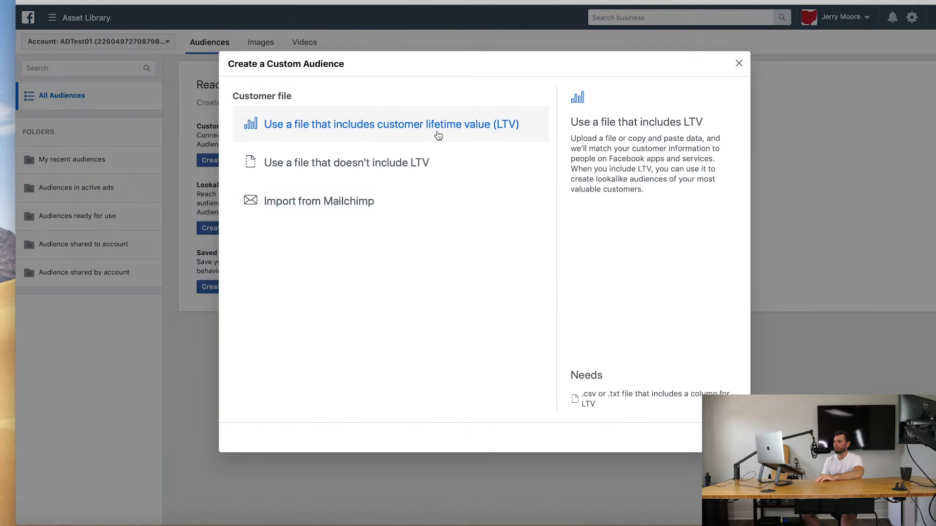
{"action": "mouse_move", "coordinate": [318, 201]}
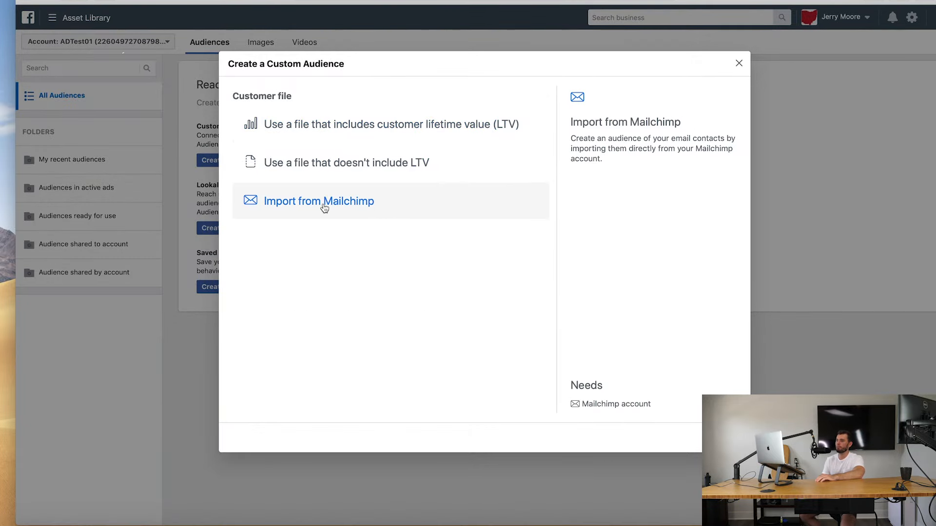
{"action": "mouse_move", "coordinate": [390, 123]}
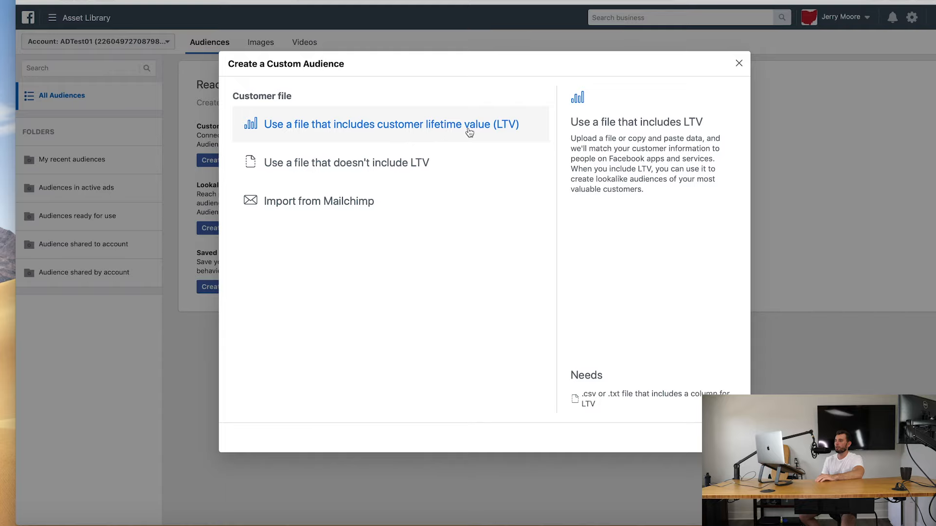
{"action": "mouse_move", "coordinate": [461, 136]}
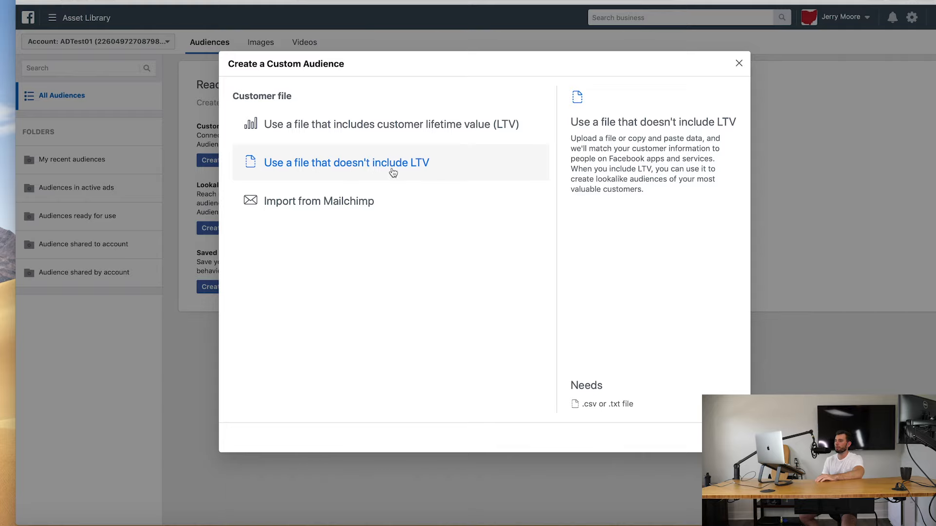
- Use a file without LTV and set the original data source to 'Directly from customers'
{"action": "left_click", "coordinate": [346, 163]}
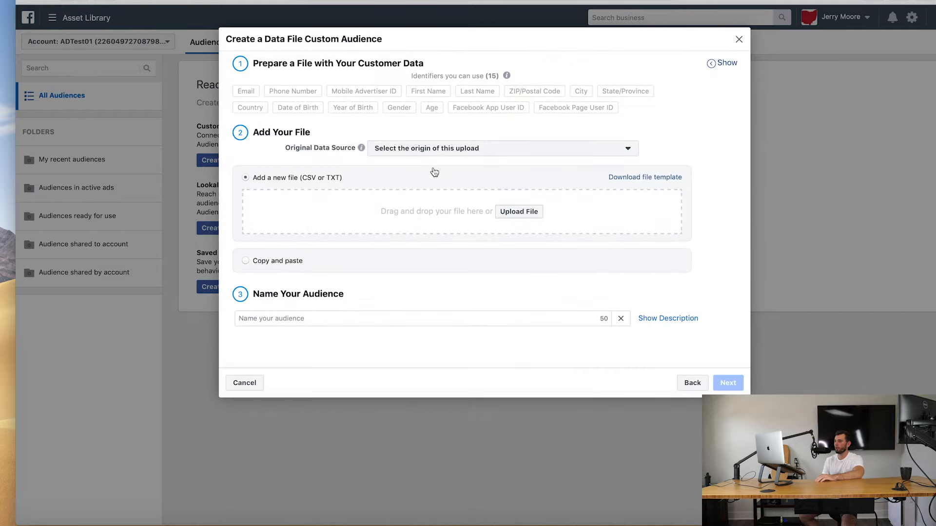
{"action": "mouse_move", "coordinate": [406, 209]}
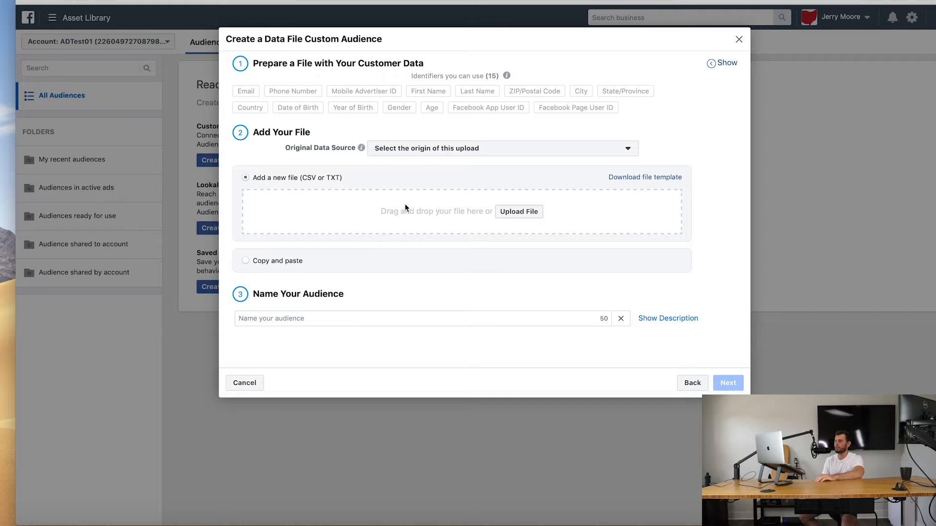
{"action": "mouse_move", "coordinate": [470, 236]}
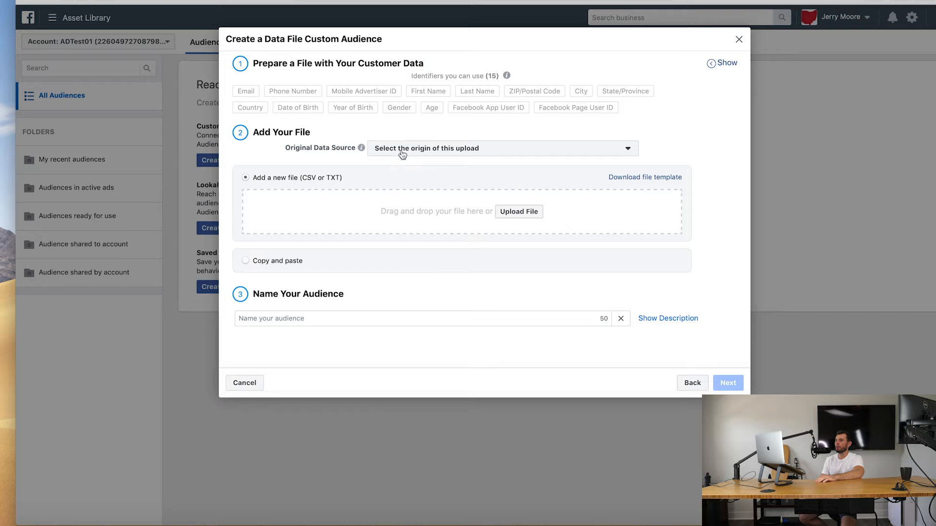
{"action": "left_click", "coordinate": [501, 148]}
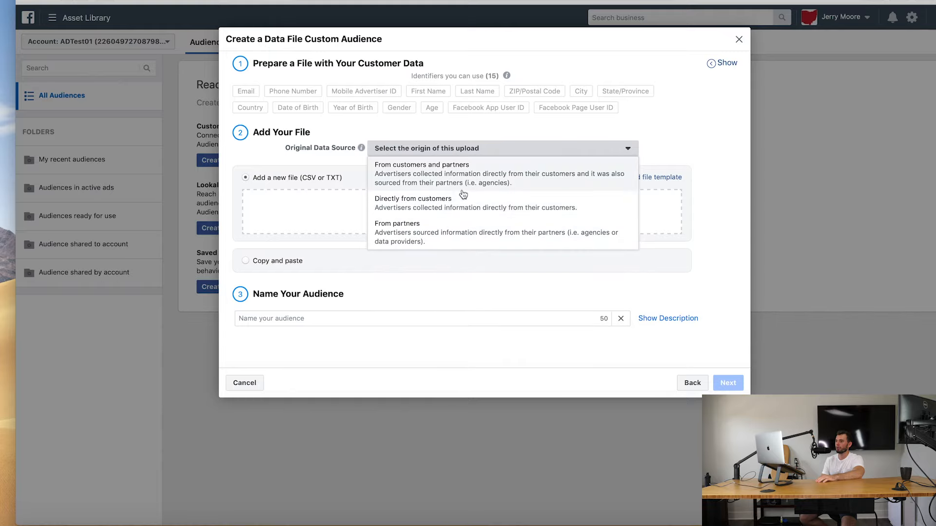
{"action": "mouse_move", "coordinate": [484, 213]}
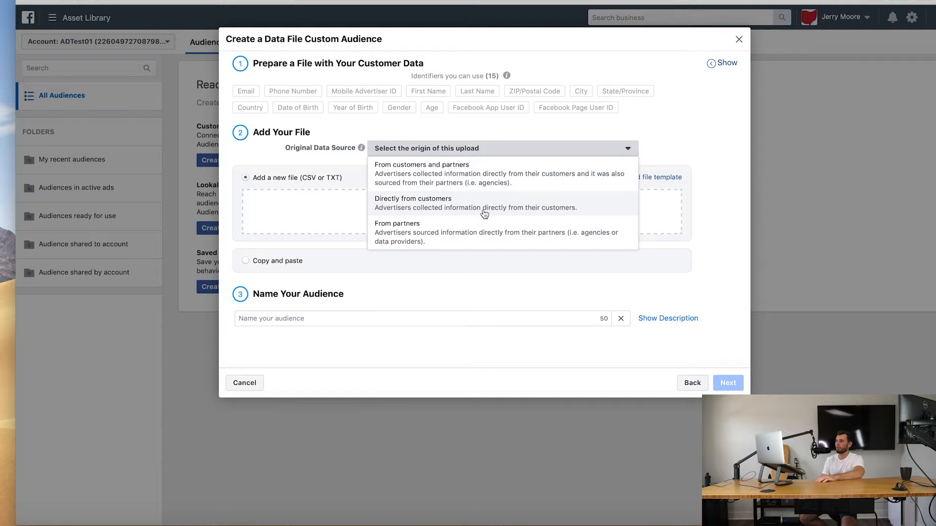
{"action": "mouse_move", "coordinate": [472, 213]}
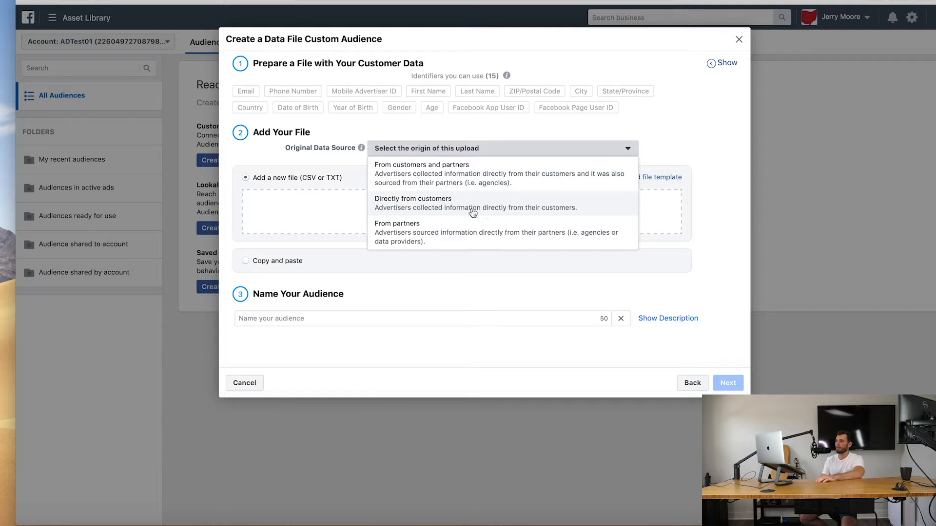
{"action": "mouse_move", "coordinate": [597, 211]}
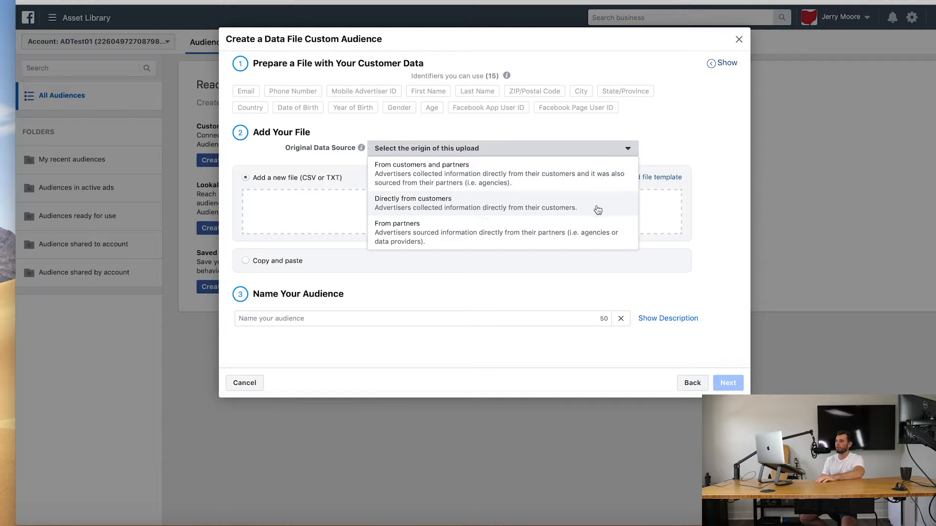
{"action": "left_click", "coordinate": [412, 203]}
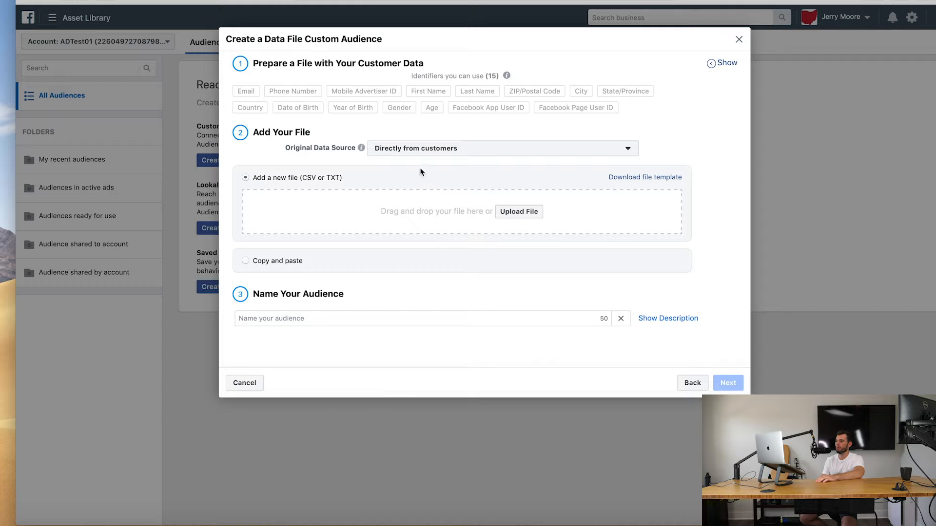
{"action": "mouse_move", "coordinate": [312, 190]}
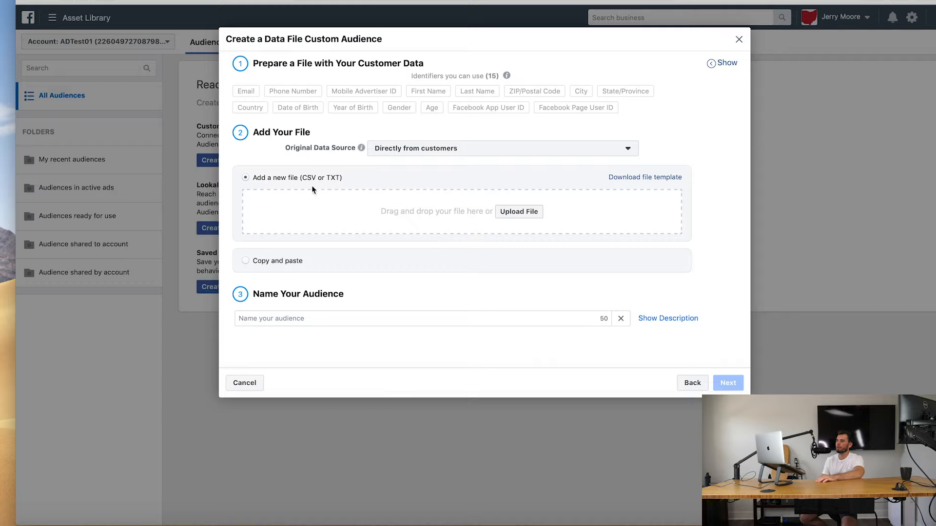
{"action": "mouse_move", "coordinate": [269, 19]}
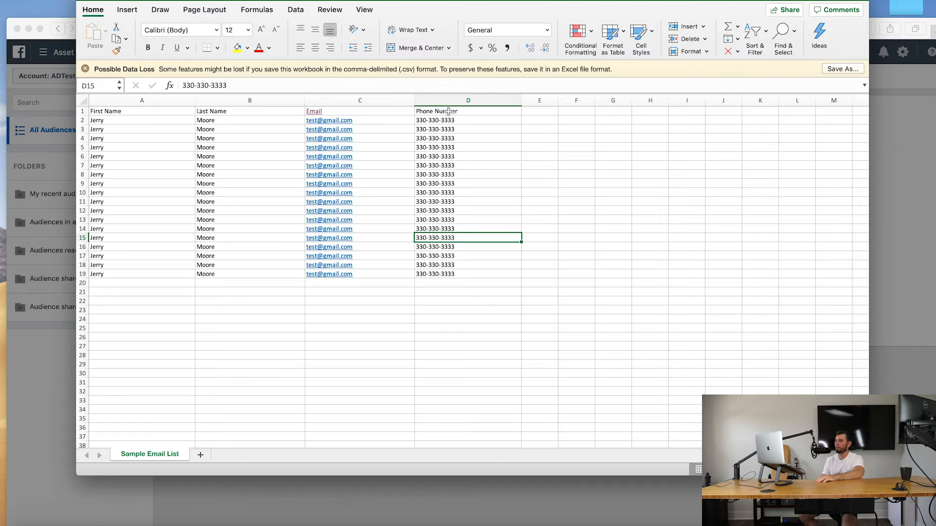
{"action": "mouse_move", "coordinate": [280, 281]}
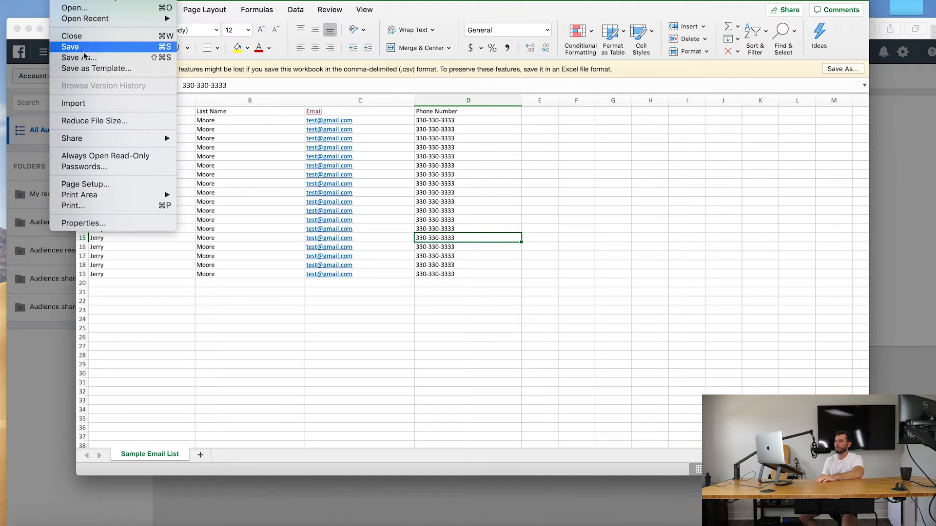
- Save the Excel email list to the Desktop as CSV UTF-8 'Sample Email List 2'
{"action": "left_click", "coordinate": [79, 58]}
{"action": "type", "text": "Sample Email List 2"}
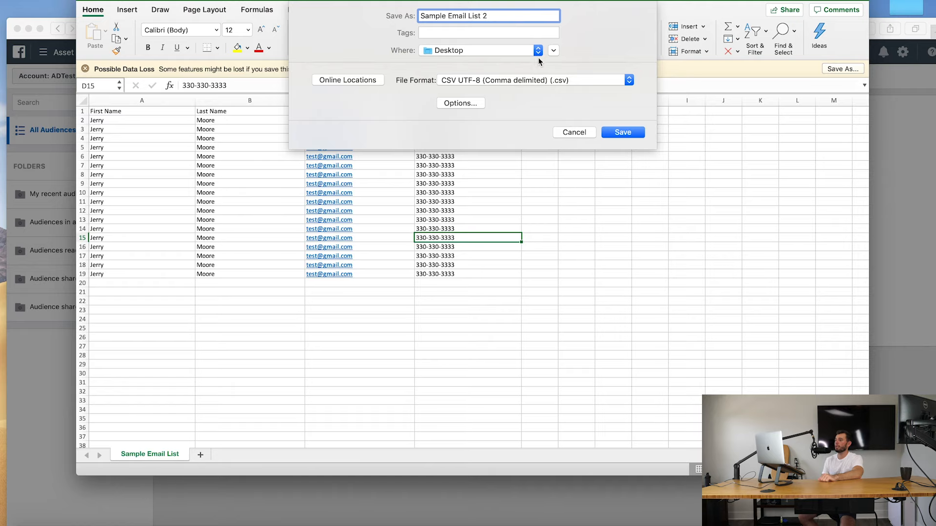
{"action": "left_click", "coordinate": [628, 79]}
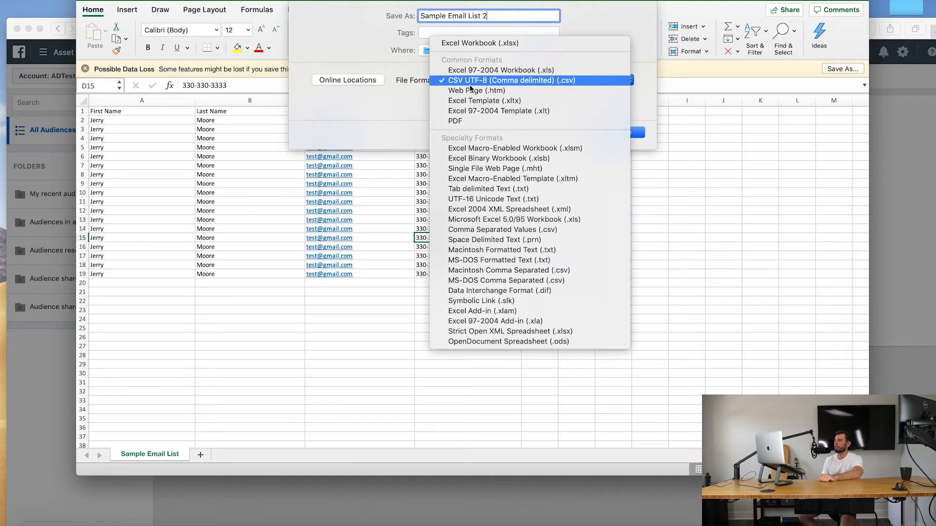
{"action": "left_click", "coordinate": [508, 80]}
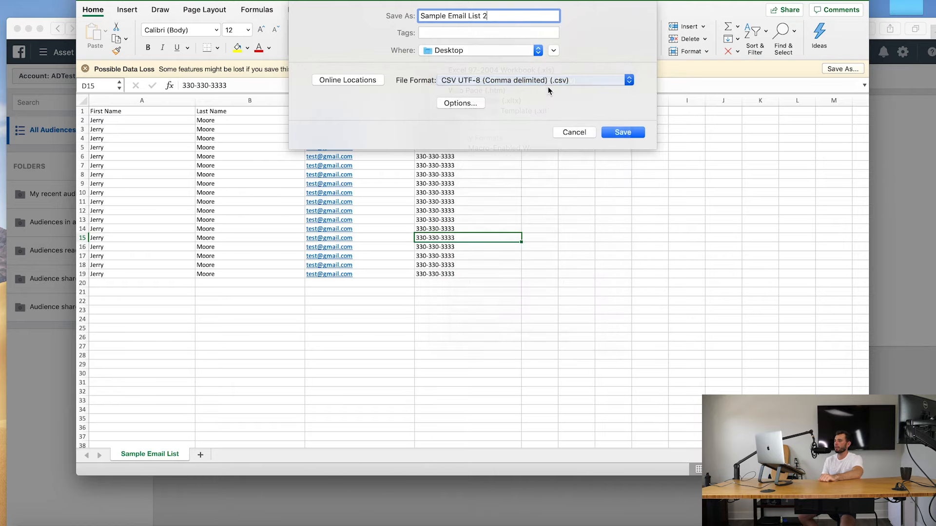
{"action": "left_click", "coordinate": [622, 132]}
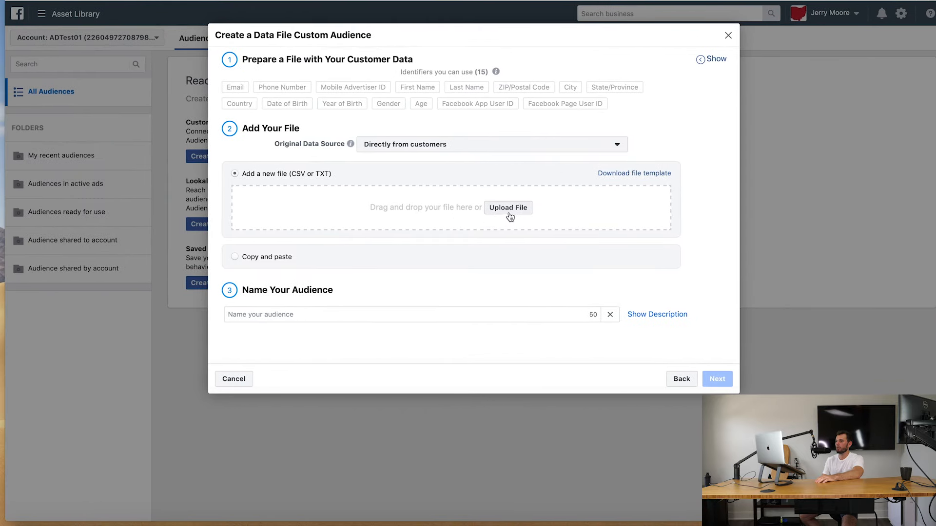
- Upload 'Sample Email List 2.csv' from the Desktop as the customer file
{"action": "left_click", "coordinate": [508, 208]}
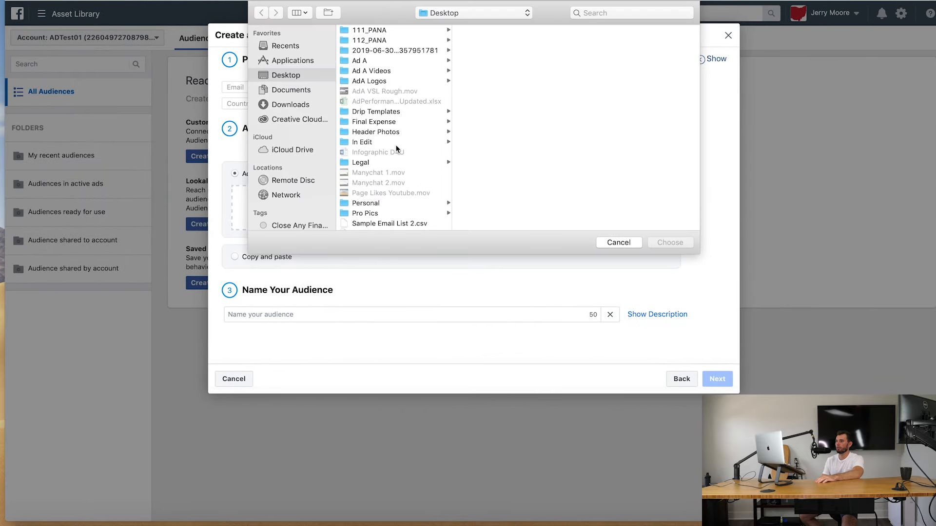
{"action": "scroll", "scroll_direction": "down", "scroll_amount": 3}
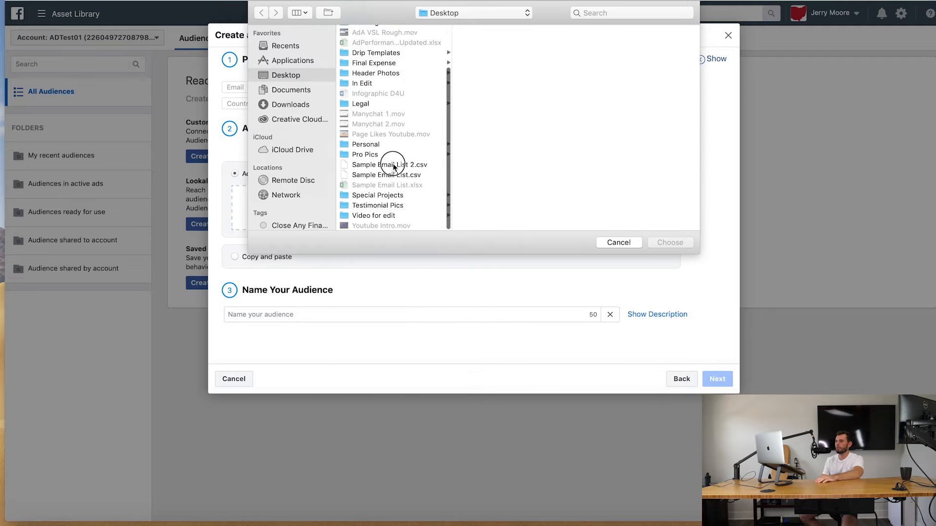
{"action": "left_click", "coordinate": [668, 242]}
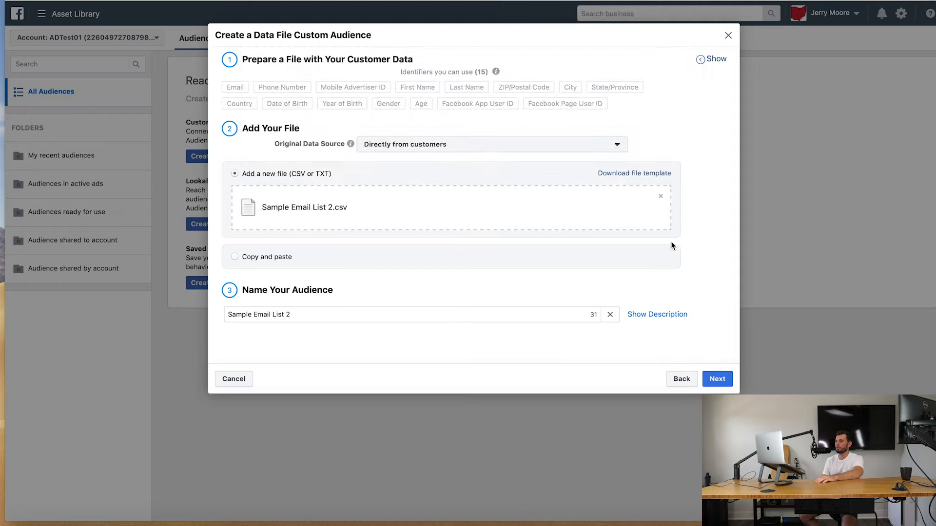
{"action": "mouse_move", "coordinate": [370, 172]}
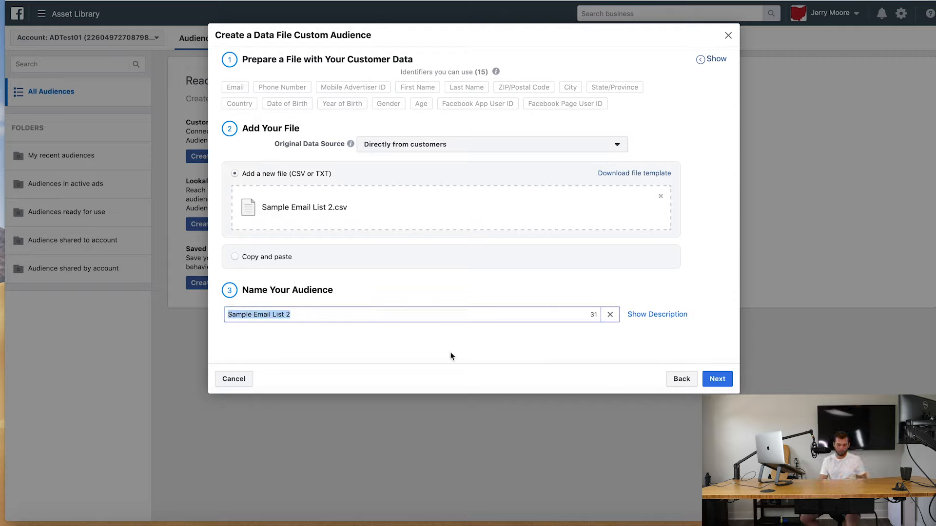
- Name the audience 'Audience For retargeting' and continue to data mapping
{"action": "type", "text": "Audi"}
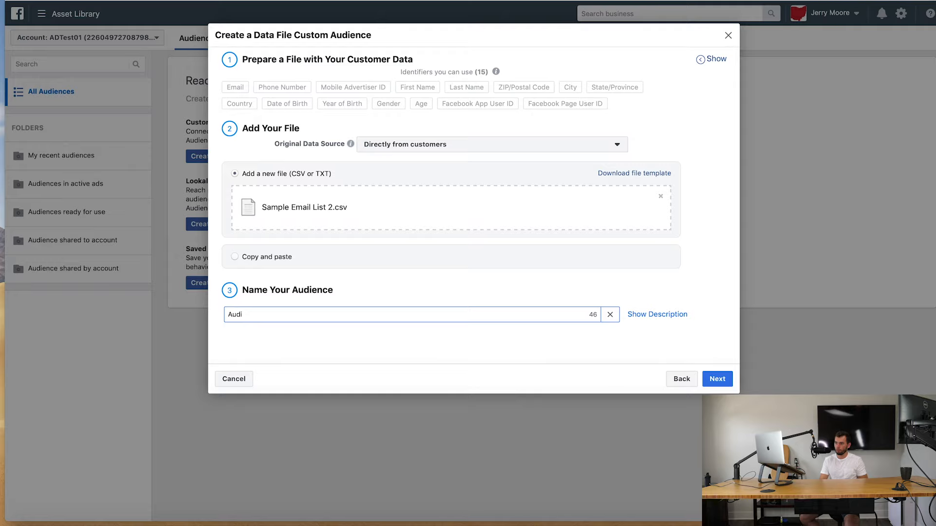
{"action": "type", "text": "ence Fo"}
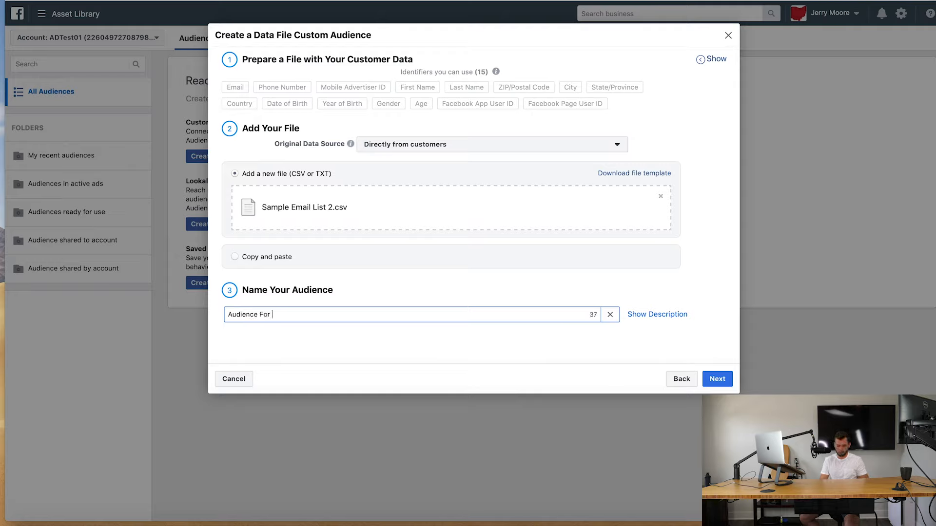
{"action": "type", "text": "retarget"}
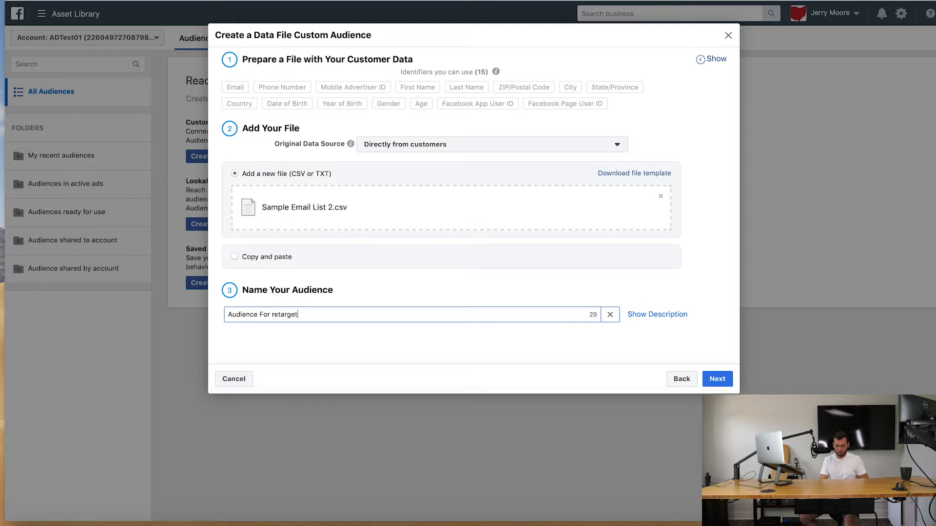
{"action": "type", "text": "ing"}
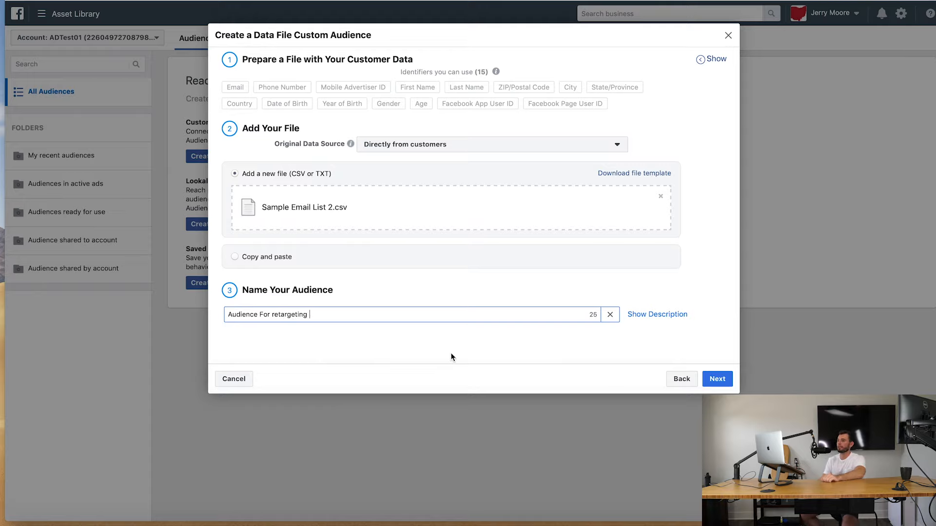
{"action": "mouse_move", "coordinate": [560, 283]}
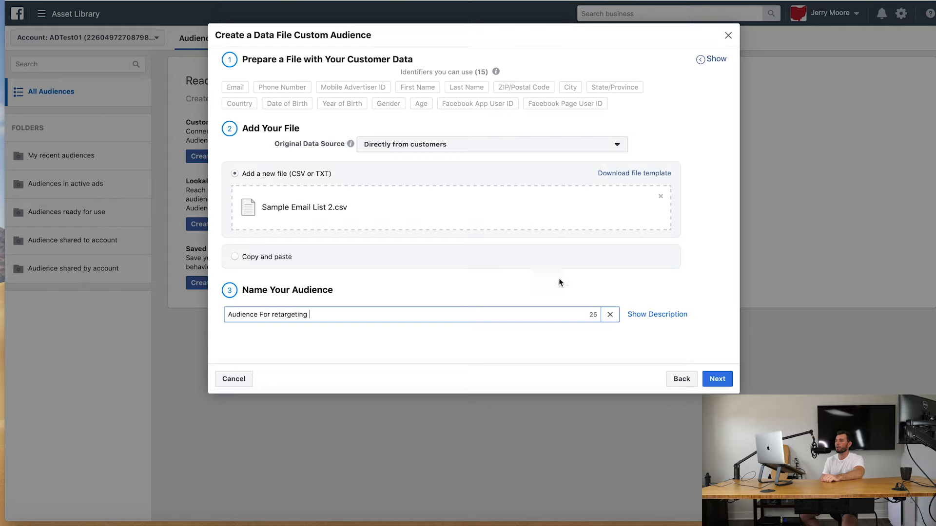
{"action": "left_click", "coordinate": [716, 379]}
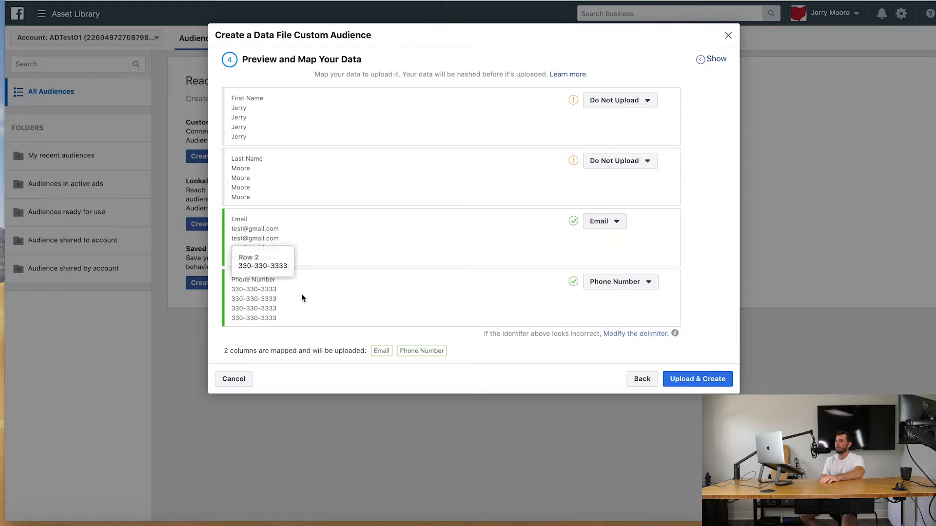
{"action": "mouse_move", "coordinate": [371, 187]}
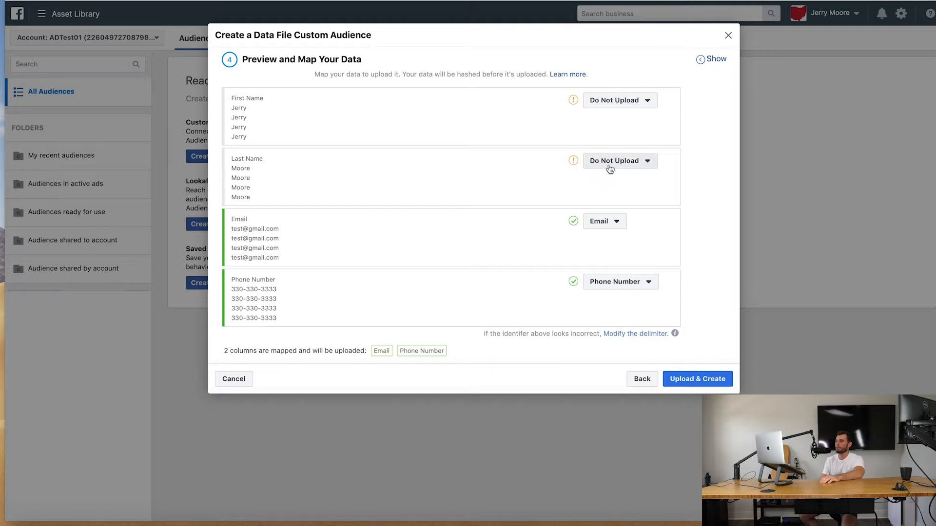
- Map the Last Name and First Name columns, then upload and create the audience
{"action": "left_click", "coordinate": [619, 160]}
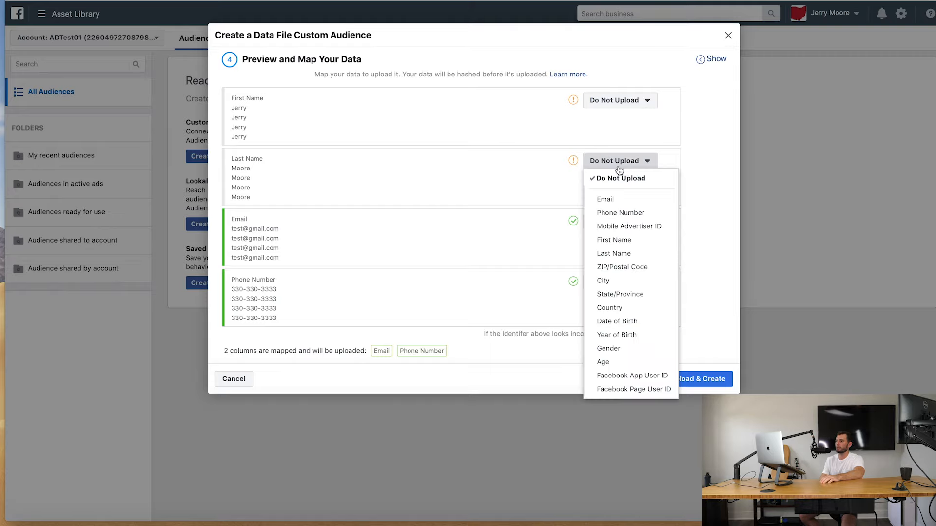
{"action": "mouse_move", "coordinate": [629, 227]}
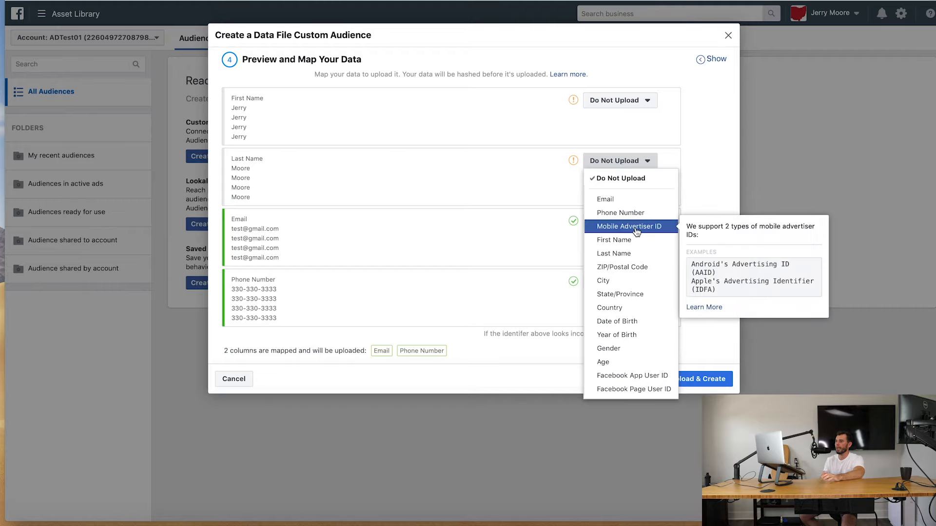
{"action": "mouse_move", "coordinate": [622, 267]}
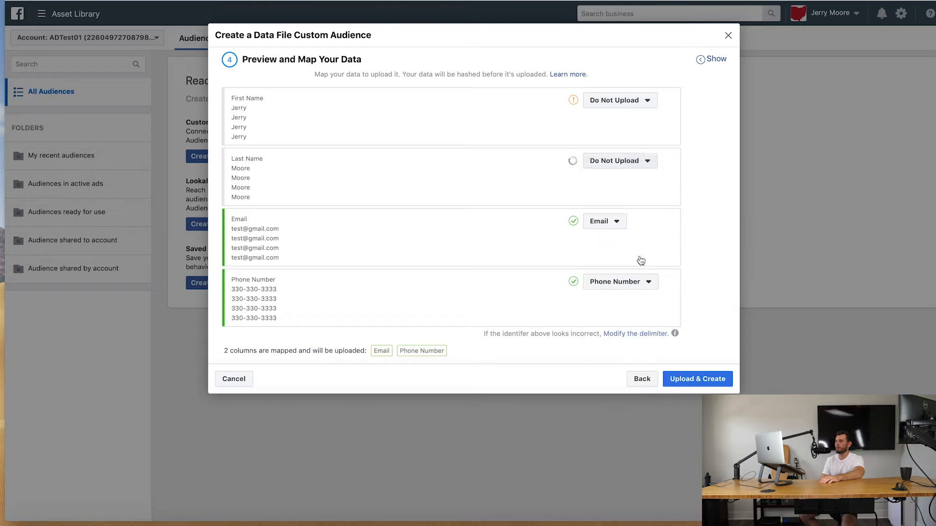
{"action": "left_click", "coordinate": [619, 161]}
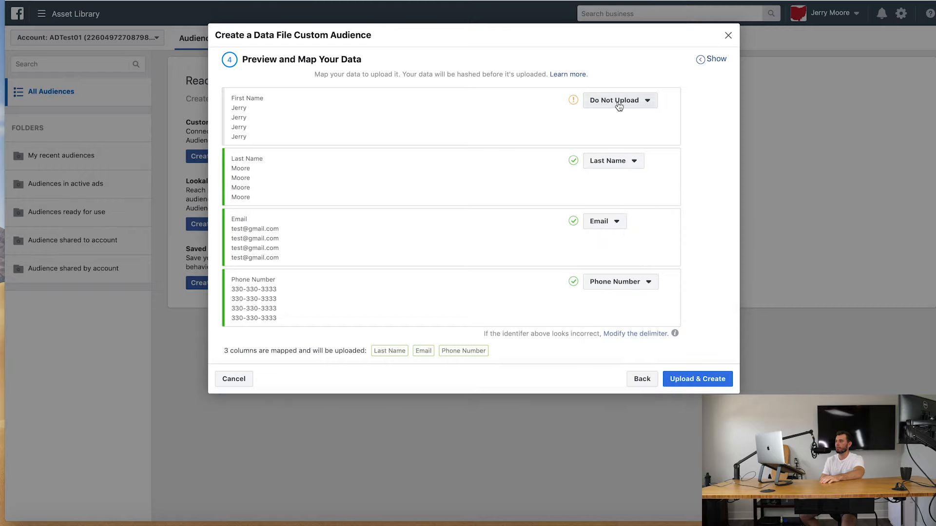
{"action": "left_click", "coordinate": [619, 100]}
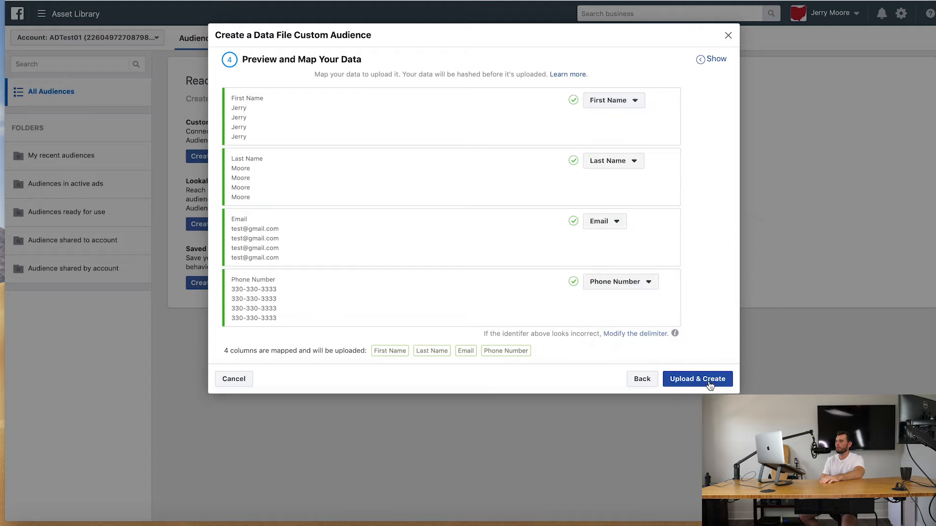
{"action": "left_click", "coordinate": [696, 379]}
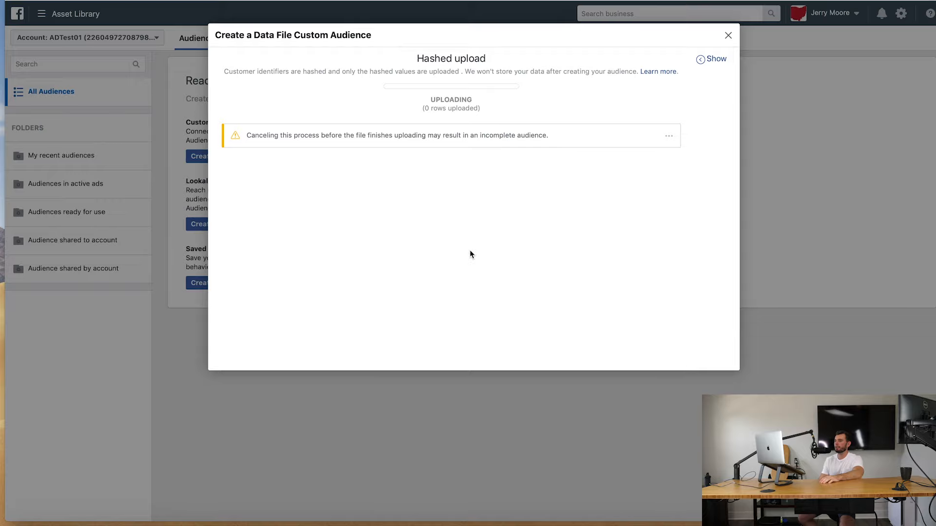
{"action": "left_click", "coordinate": [727, 36]}
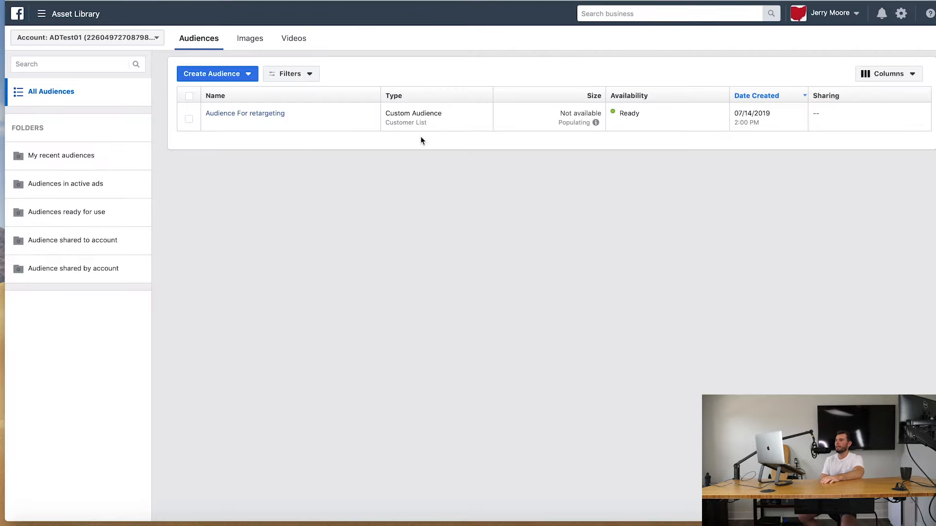
{"action": "mouse_move", "coordinate": [587, 147]}
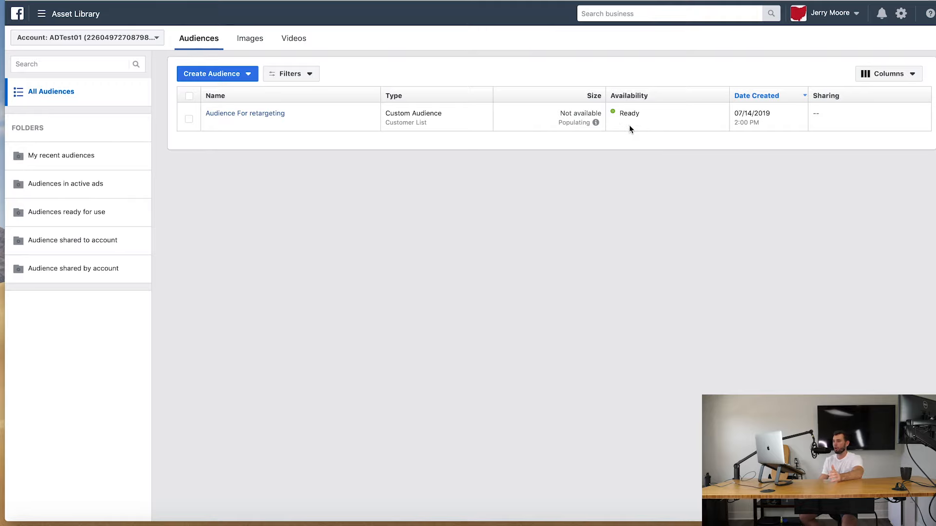
{"action": "mouse_move", "coordinate": [625, 132]}
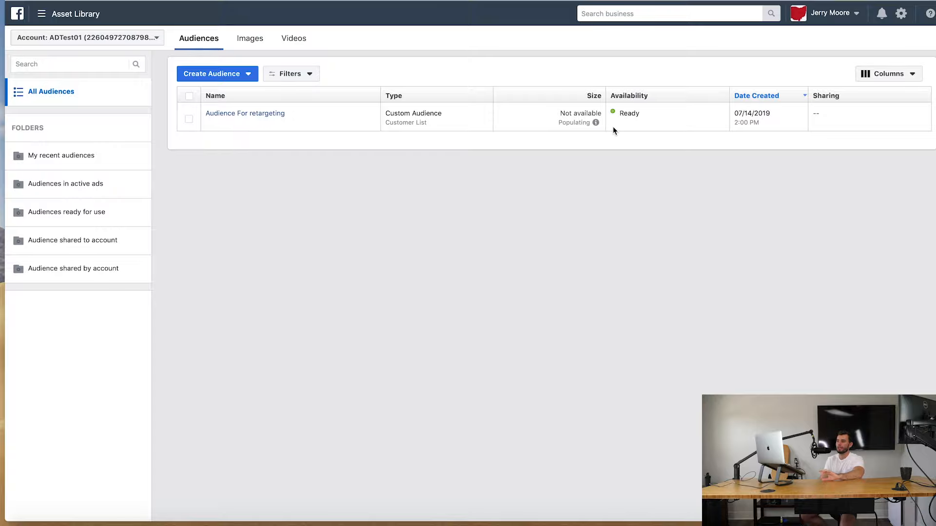
{"action": "mouse_move", "coordinate": [618, 126]}
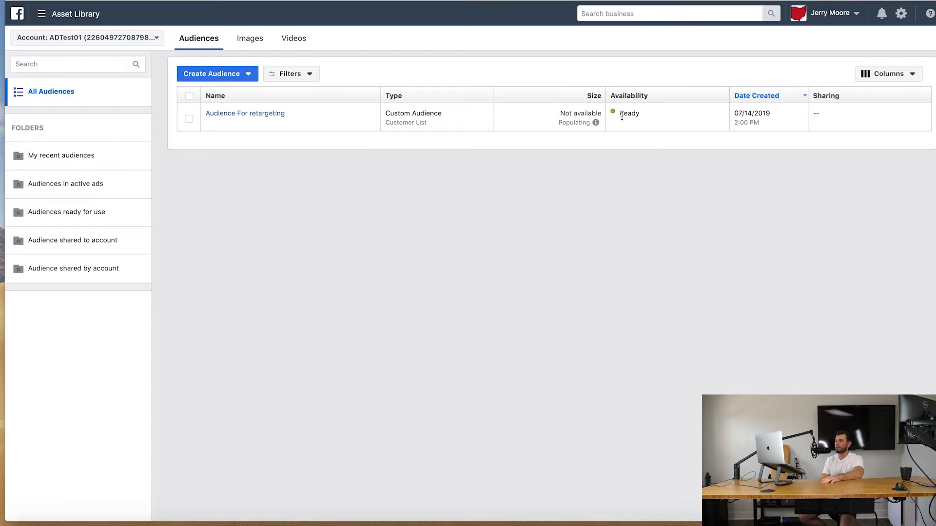
{"action": "mouse_move", "coordinate": [632, 147]}
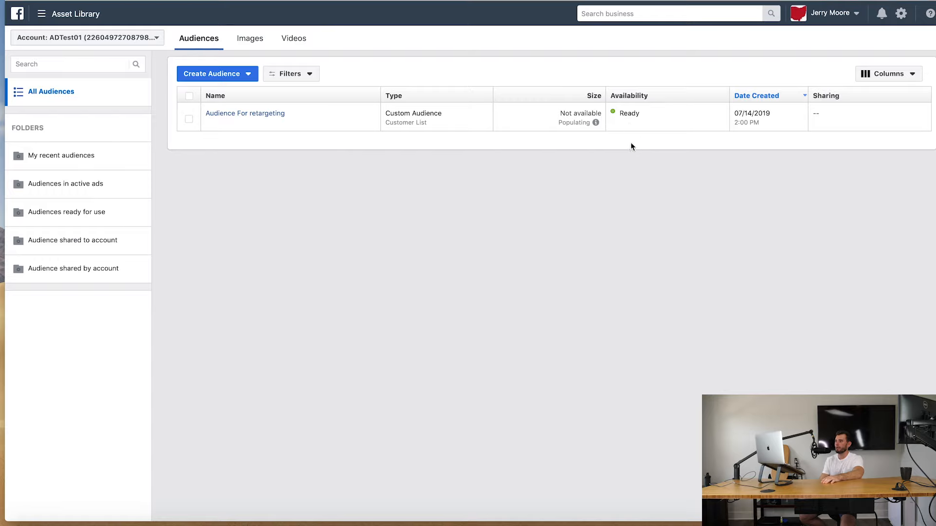
{"action": "mouse_move", "coordinate": [595, 123]}
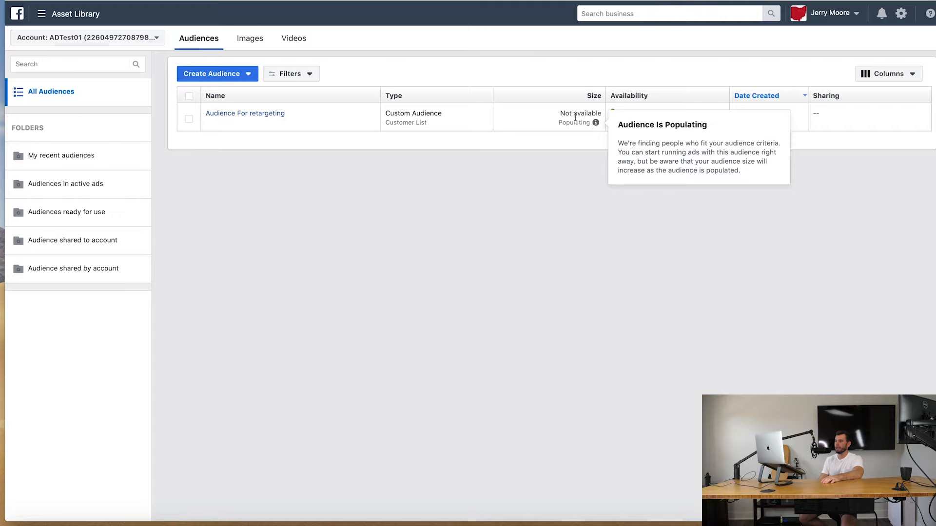
{"action": "mouse_move", "coordinate": [595, 124]}
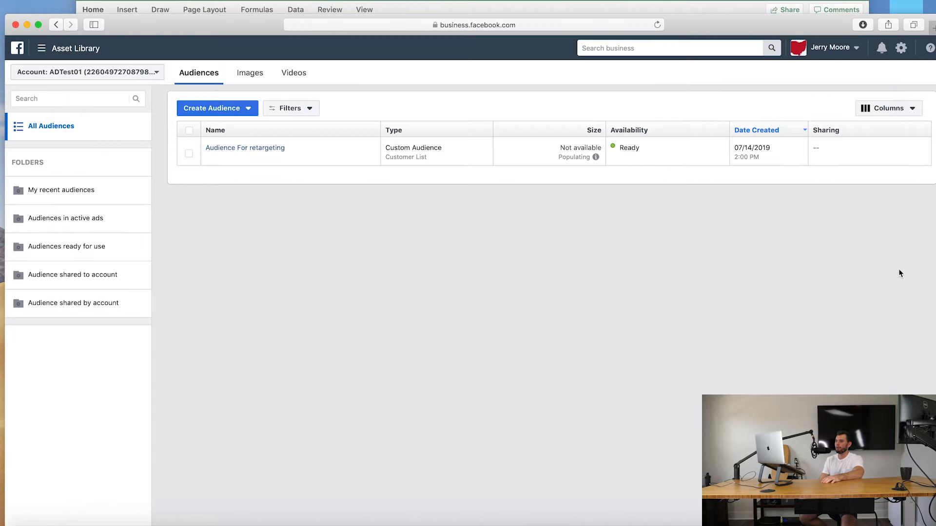
{"action": "mouse_move", "coordinate": [411, 204]}
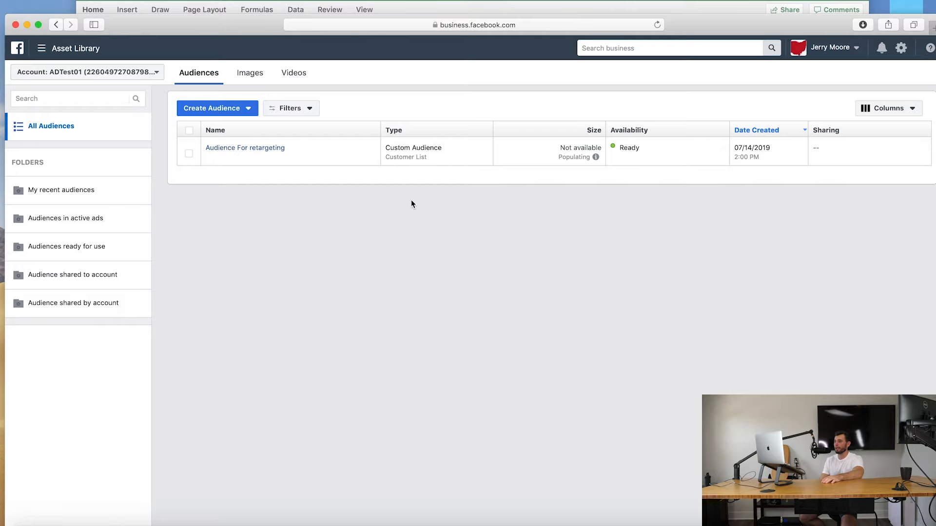
{"action": "mouse_move", "coordinate": [432, 197]}
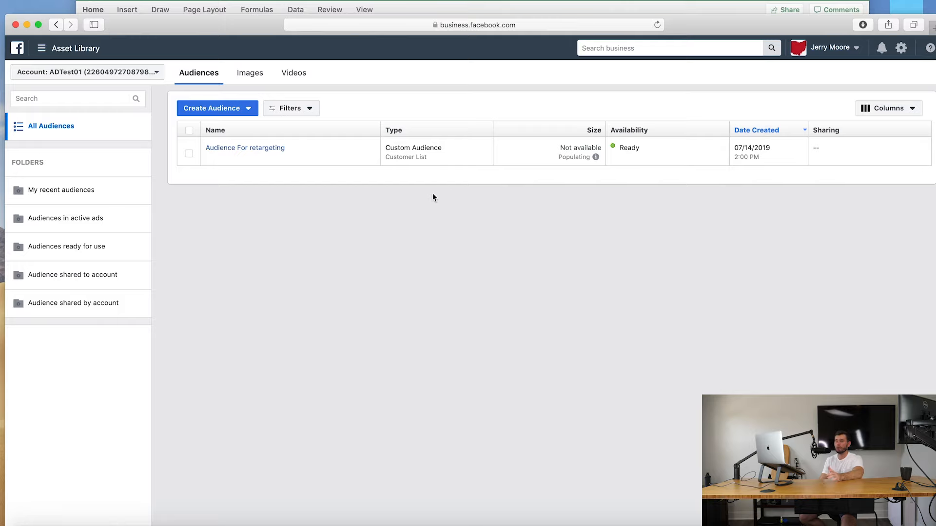
{"action": "mouse_move", "coordinate": [413, 205]}
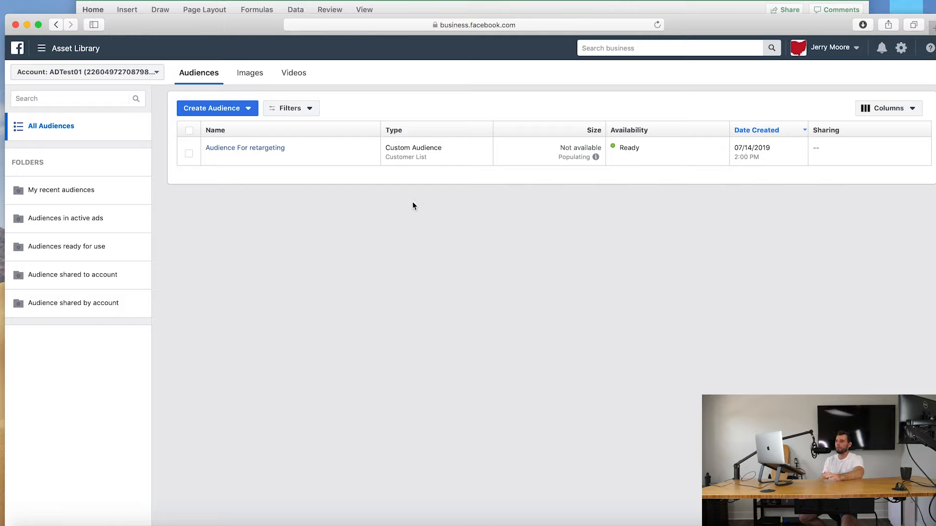
{"action": "mouse_move", "coordinate": [536, 225]}
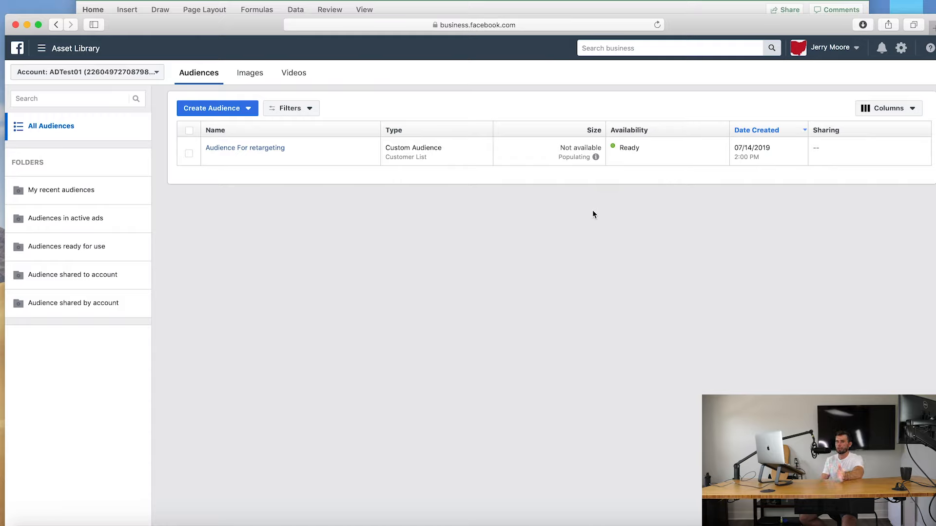
{"action": "mouse_move", "coordinate": [590, 236]}
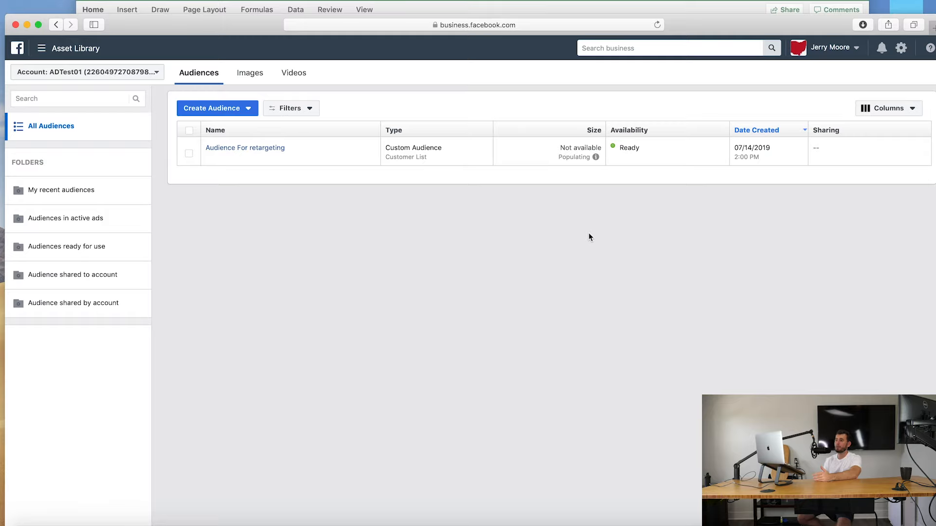
{"action": "mouse_move", "coordinate": [592, 225]}
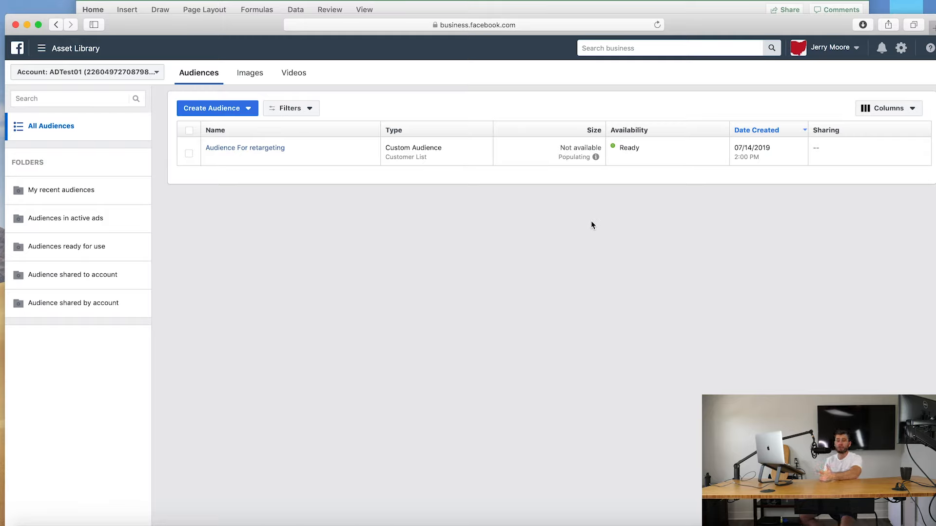
{"action": "mouse_move", "coordinate": [505, 229]}
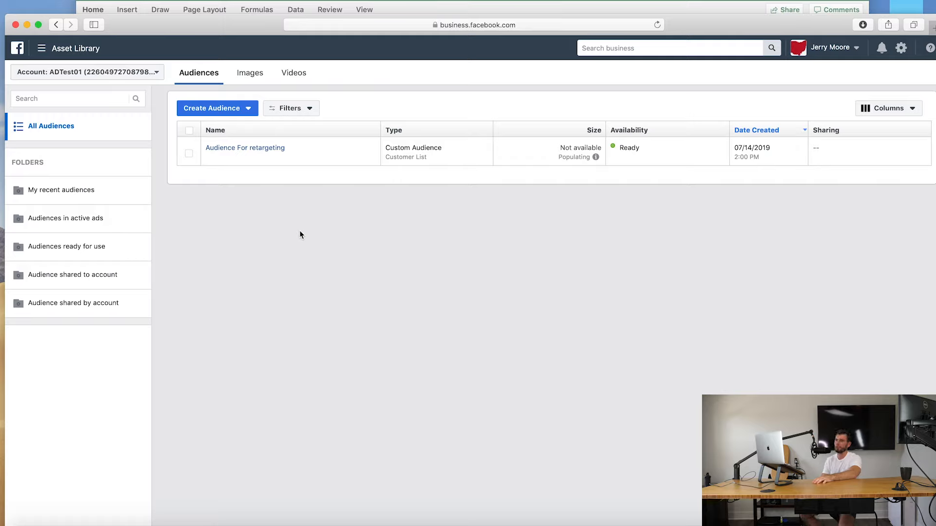
{"action": "mouse_move", "coordinate": [265, 232]}
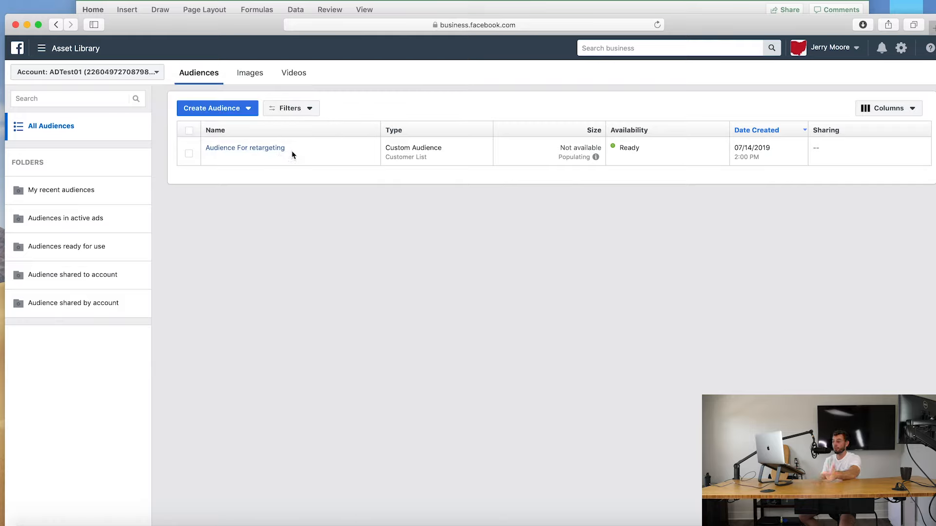
{"action": "mouse_move", "coordinate": [284, 169]}
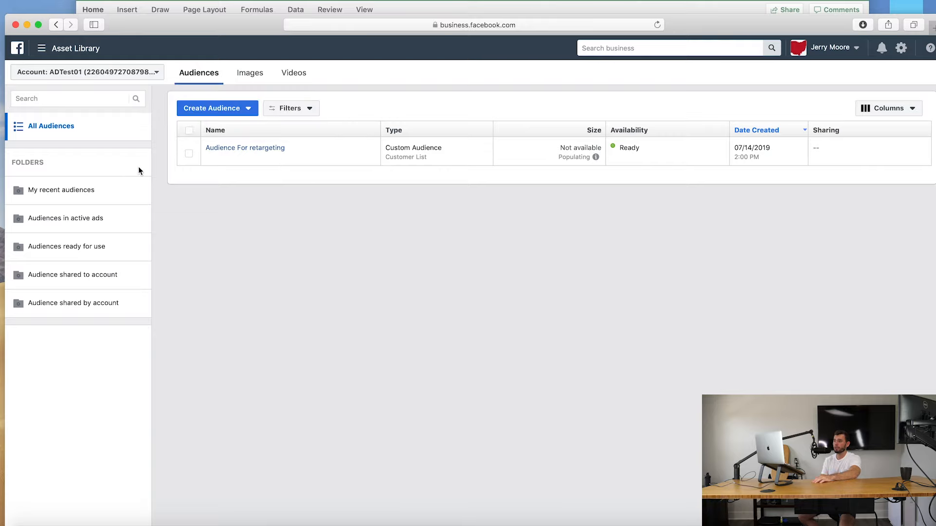
- Choose Lookalike Audience from the Create Audience menu
{"action": "left_click", "coordinate": [214, 108]}
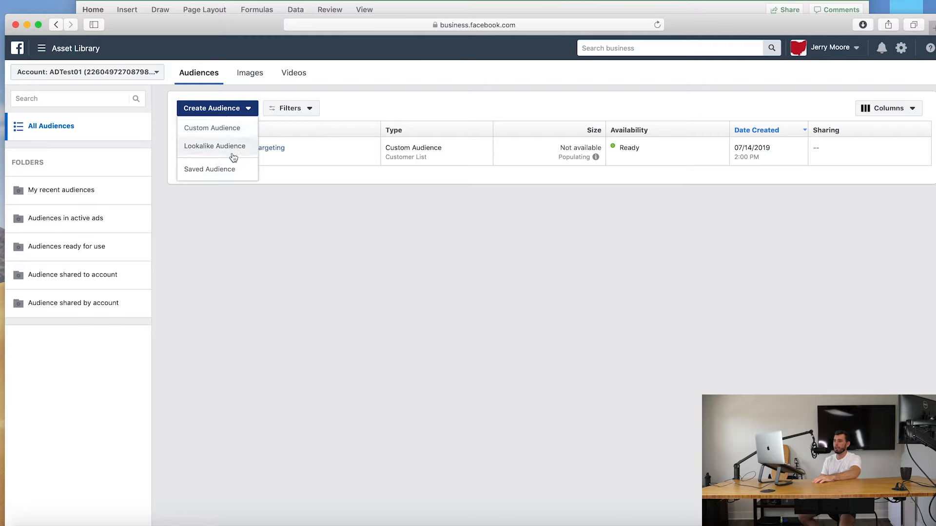
{"action": "mouse_move", "coordinate": [237, 154]}
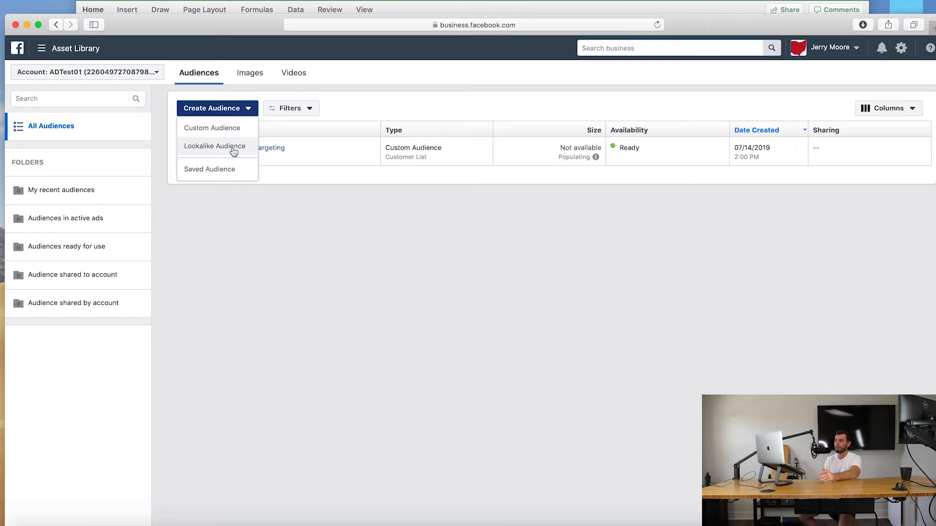
{"action": "mouse_move", "coordinate": [240, 150]}
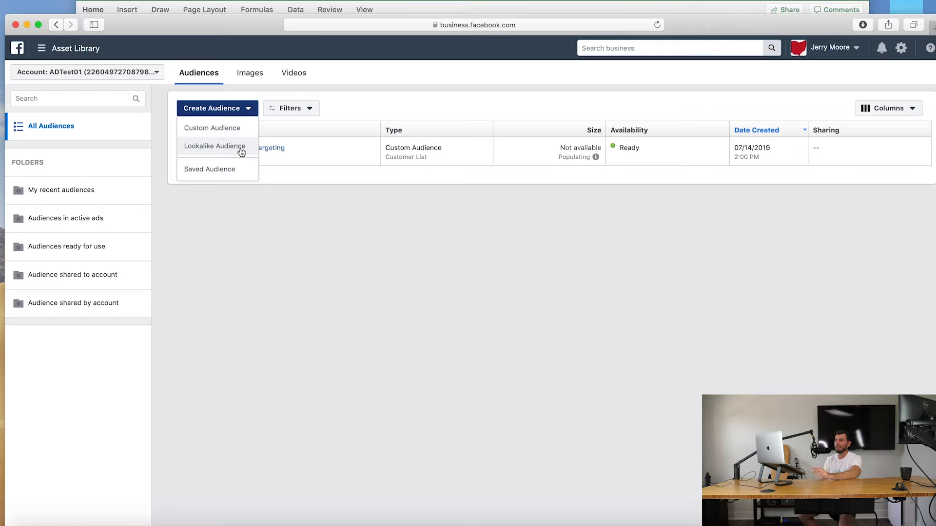
{"action": "mouse_move", "coordinate": [232, 150]}
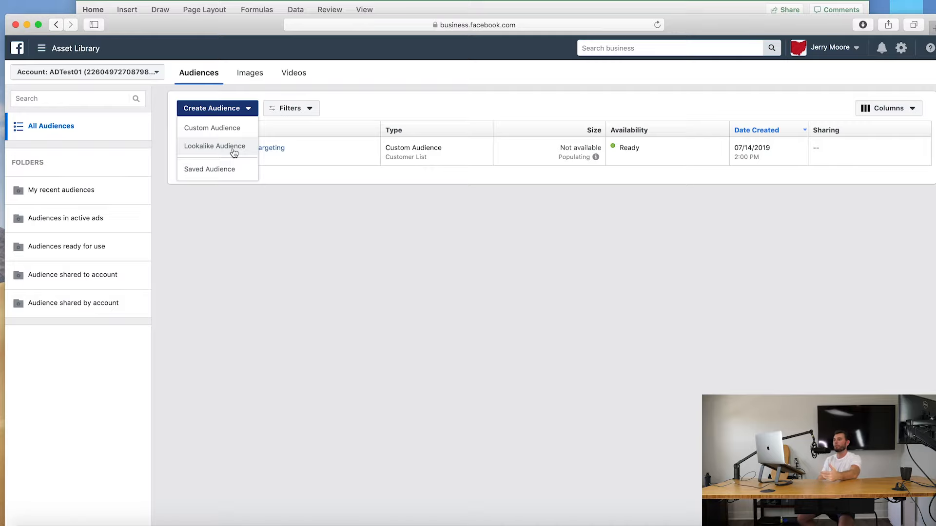
{"action": "mouse_move", "coordinate": [237, 150]}
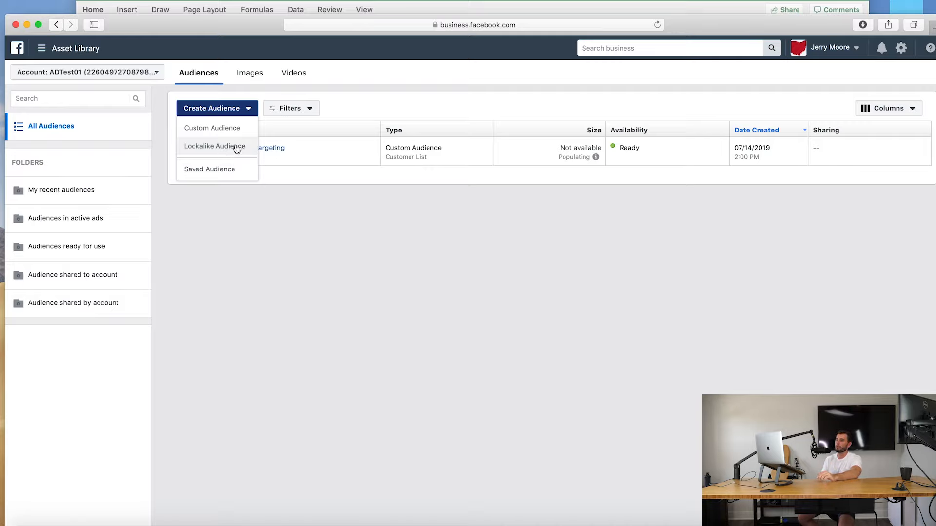
{"action": "left_click", "coordinate": [215, 146]}
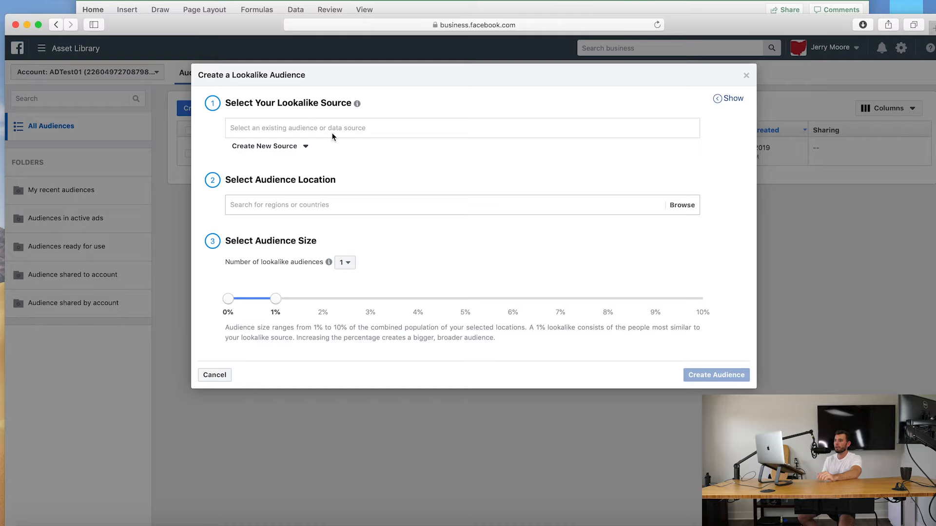
- Check the lookalike source field, then open the details of 'Audience For retargeting'
{"action": "left_click", "coordinate": [462, 128]}
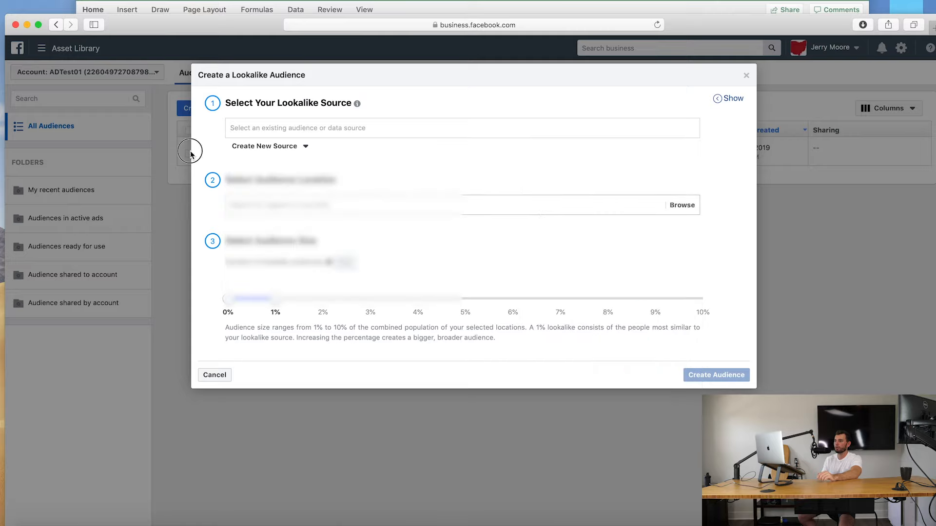
{"action": "mouse_move", "coordinate": [463, 192]}
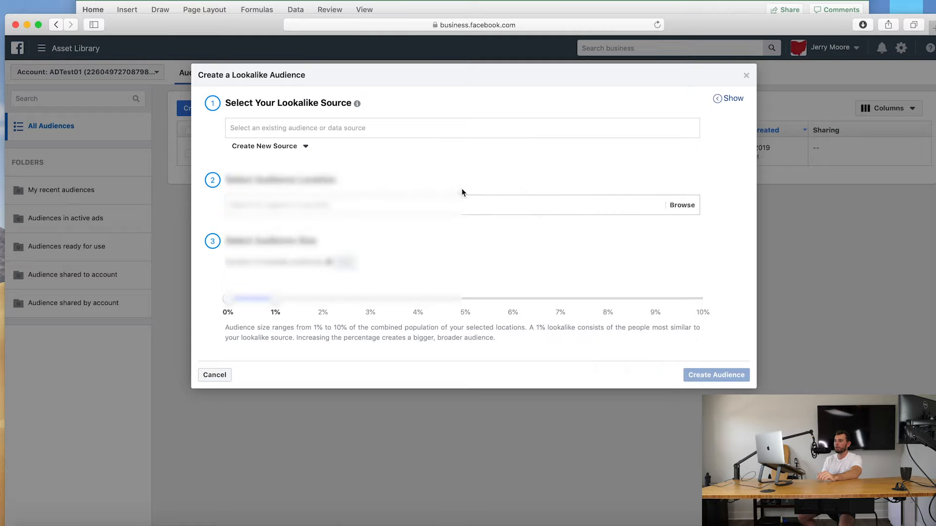
{"action": "left_click", "coordinate": [462, 128]}
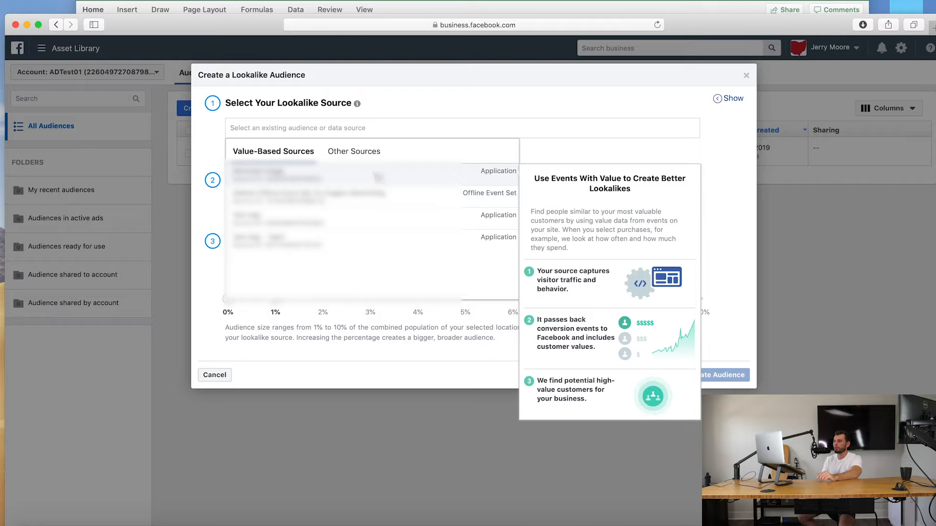
{"action": "left_click", "coordinate": [352, 151]}
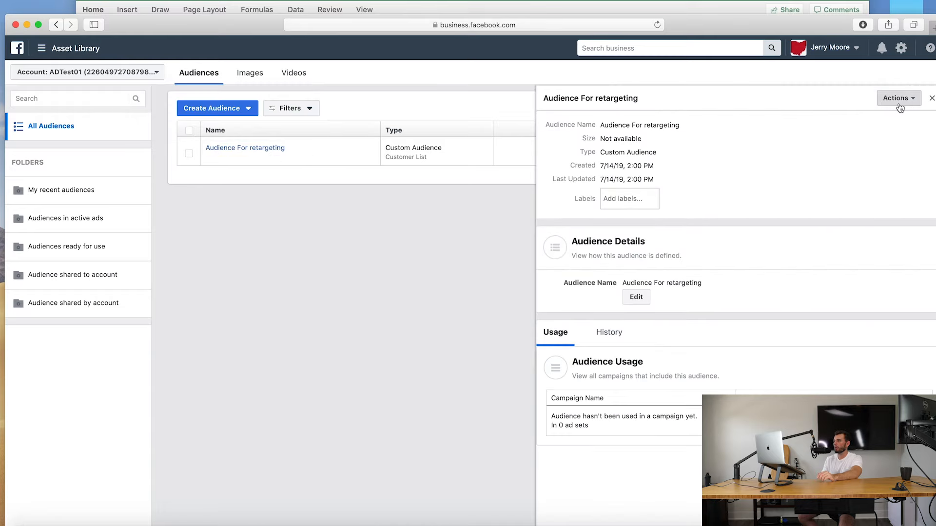
- Create a lookalike from 'Audience For retargeting' via its Actions menu
{"action": "left_click", "coordinate": [899, 98]}
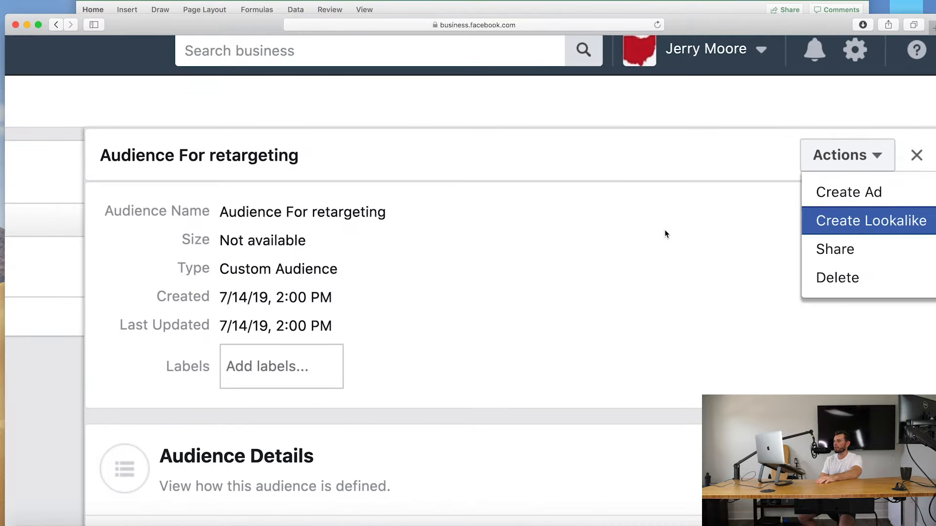
{"action": "left_click", "coordinate": [871, 220]}
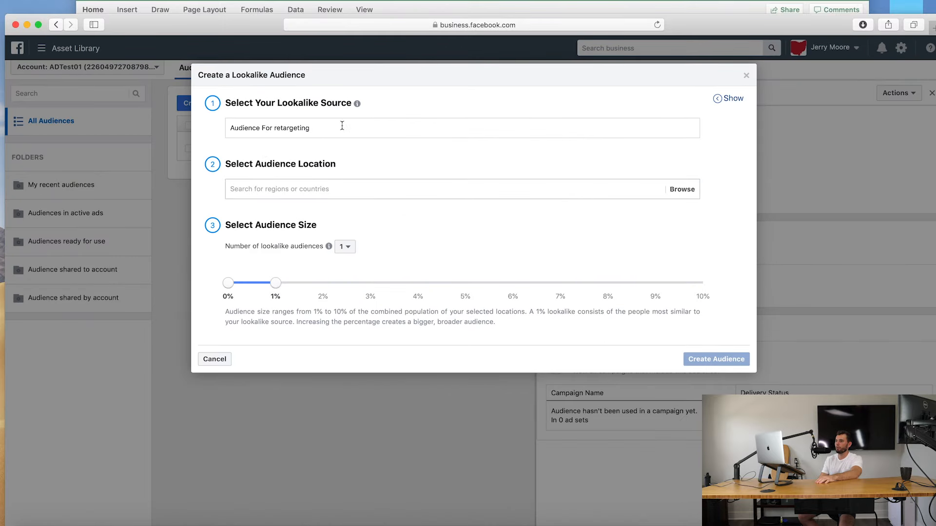
{"action": "left_click", "coordinate": [358, 128]}
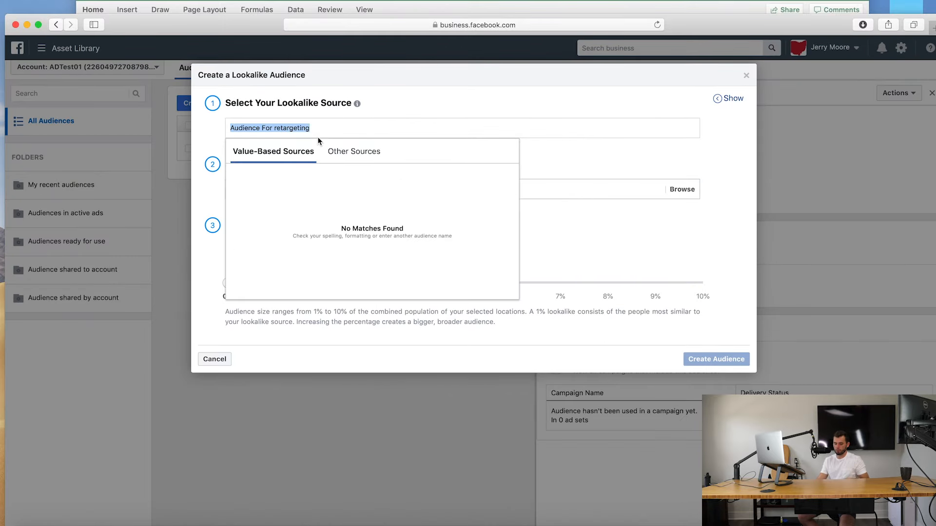
{"action": "type", "text": "Lookalike -"}
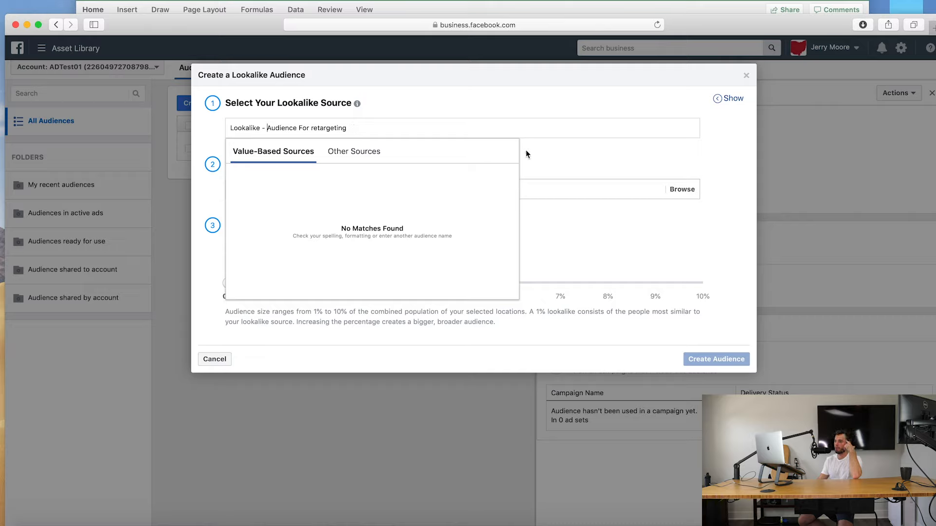
{"action": "mouse_move", "coordinate": [230, 153]}
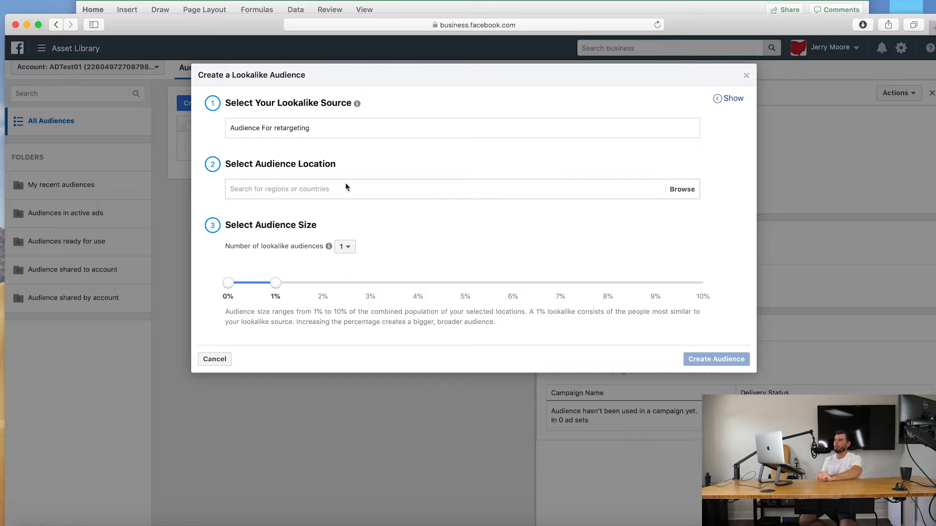
{"action": "mouse_move", "coordinate": [343, 112]}
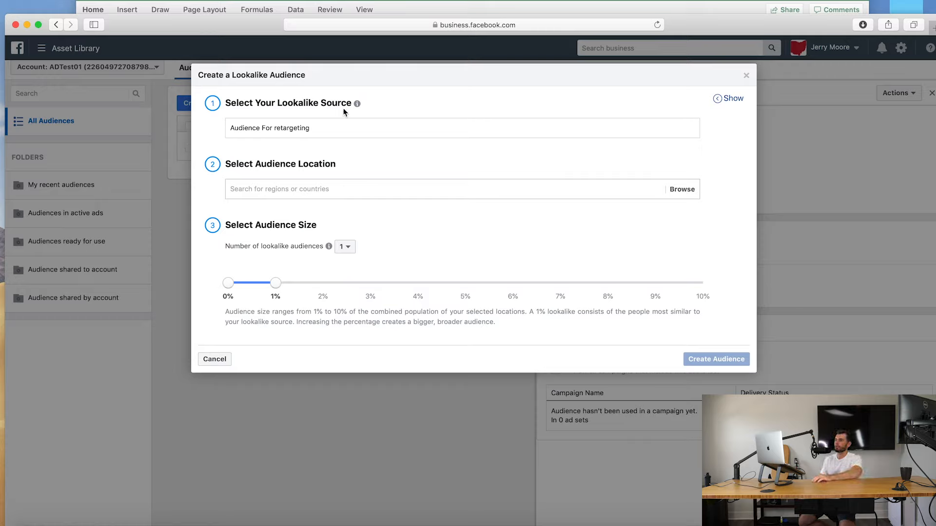
{"action": "mouse_move", "coordinate": [273, 137]}
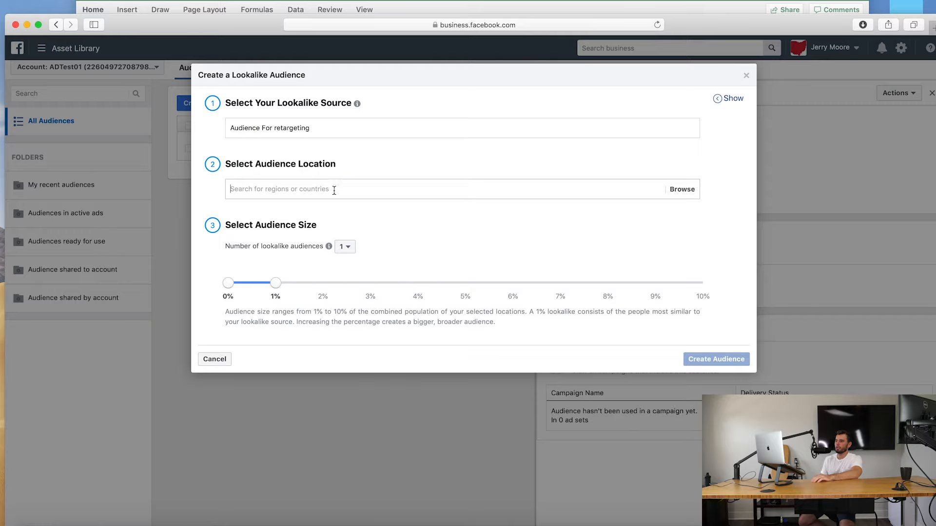
- Set the lookalike audience location to United States
{"action": "type", "text": "unite"}
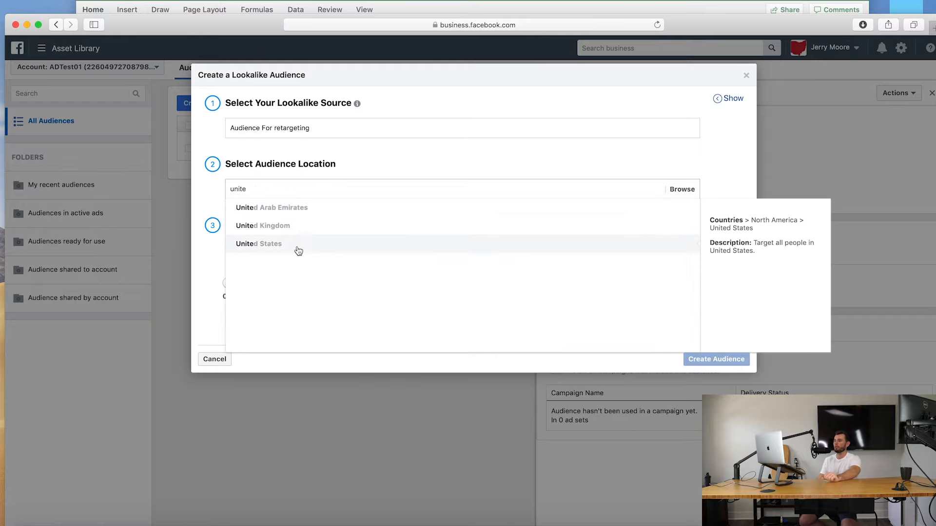
{"action": "left_click", "coordinate": [259, 244]}
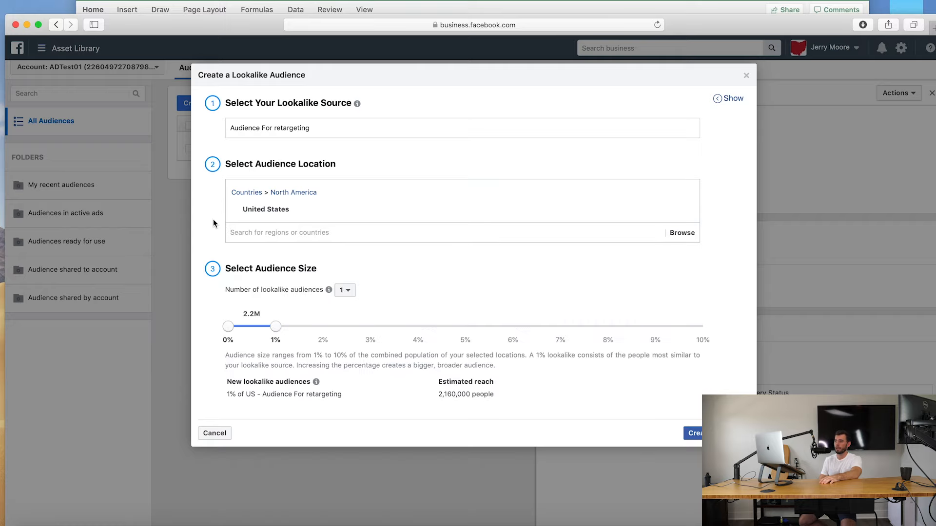
{"action": "mouse_move", "coordinate": [416, 270]}
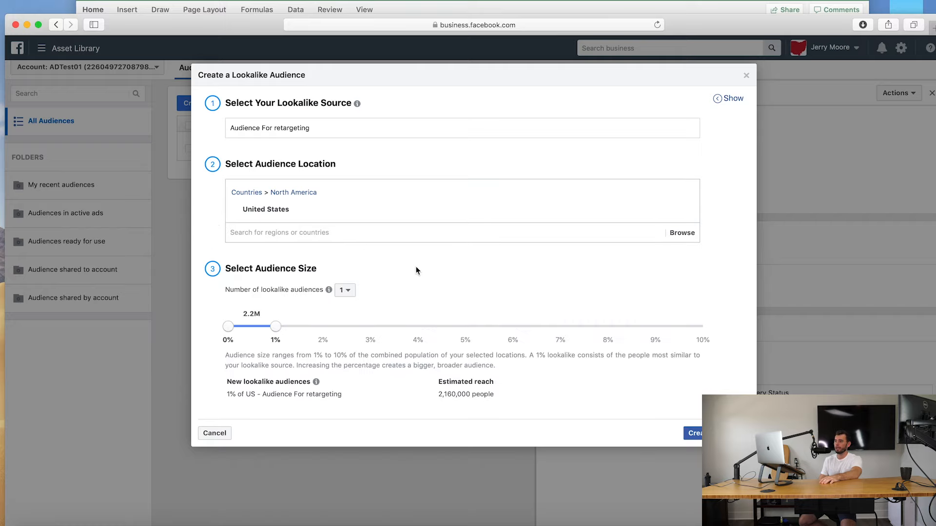
{"action": "mouse_move", "coordinate": [345, 264]}
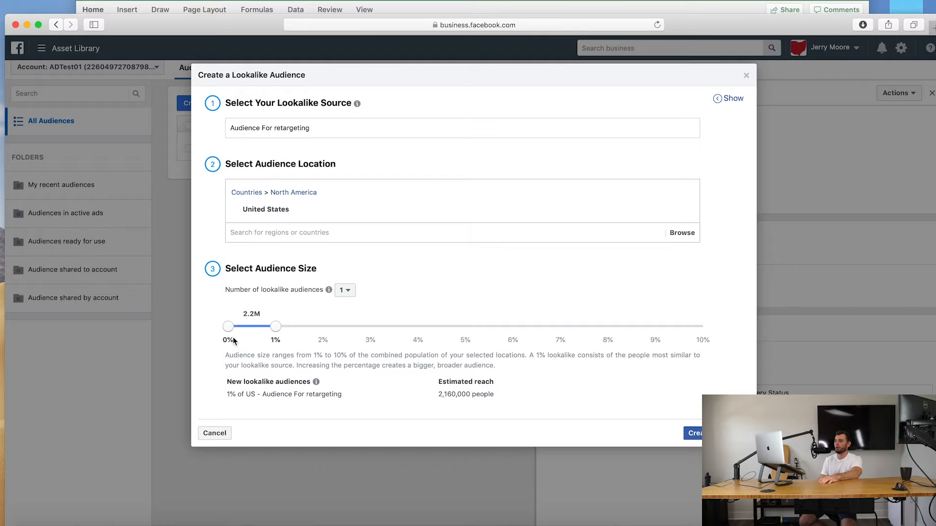
{"action": "mouse_move", "coordinate": [602, 327]}
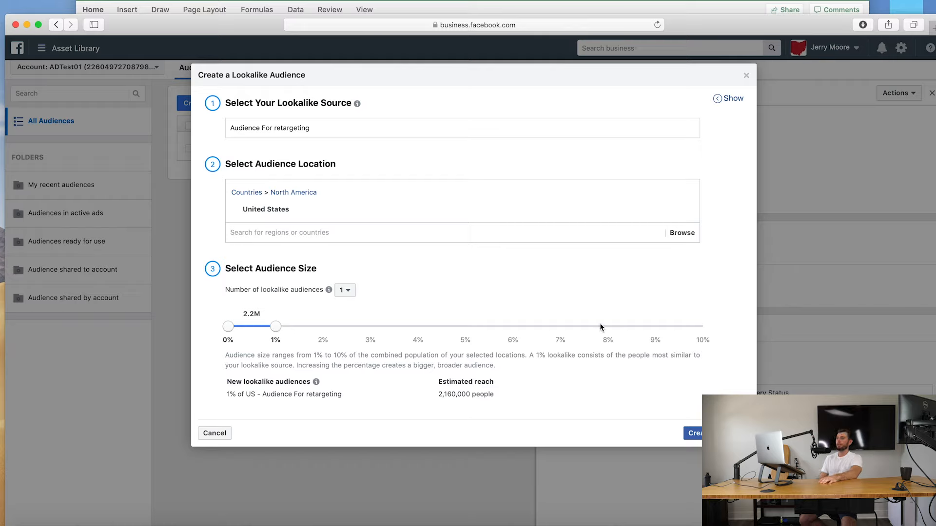
{"action": "mouse_move", "coordinate": [276, 327]}
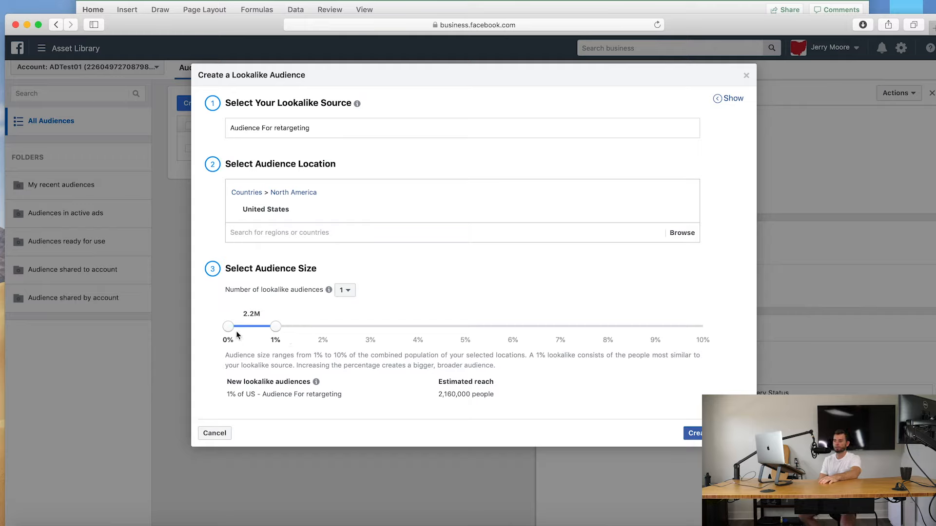
{"action": "mouse_move", "coordinate": [281, 153]}
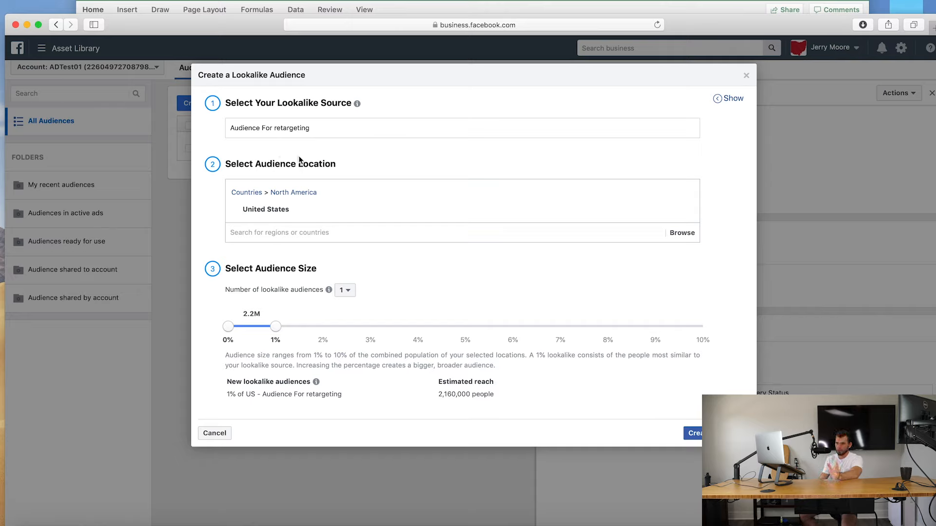
{"action": "mouse_move", "coordinate": [307, 179]}
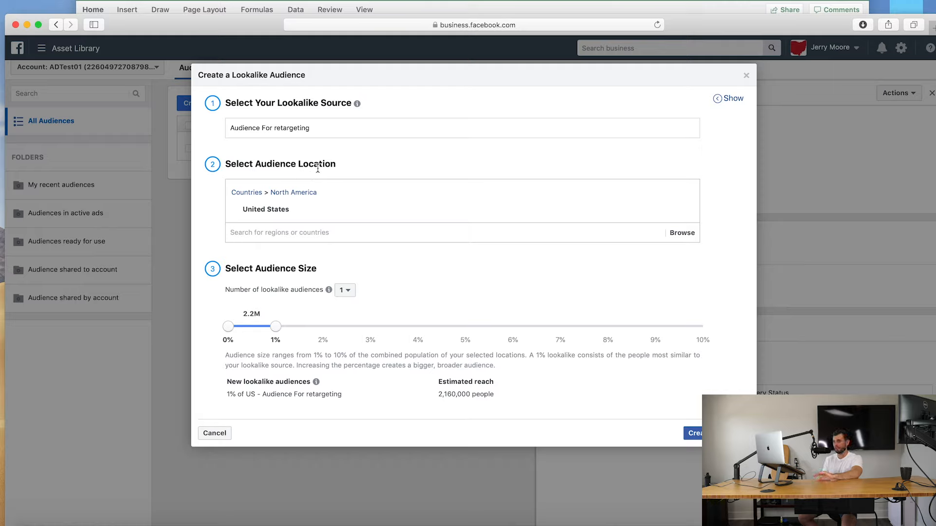
{"action": "mouse_move", "coordinate": [252, 317]}
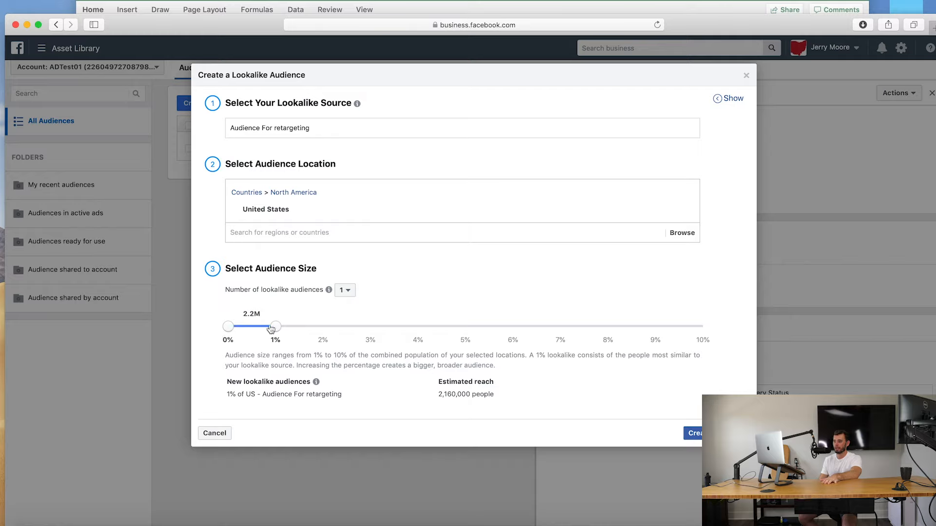
- Try larger audience sizes up to 10%, then settle back on 1% (about 2,160,000 people)
{"action": "left_click_drag", "start_coordinate": [273, 326], "coordinate": [382, 326]}
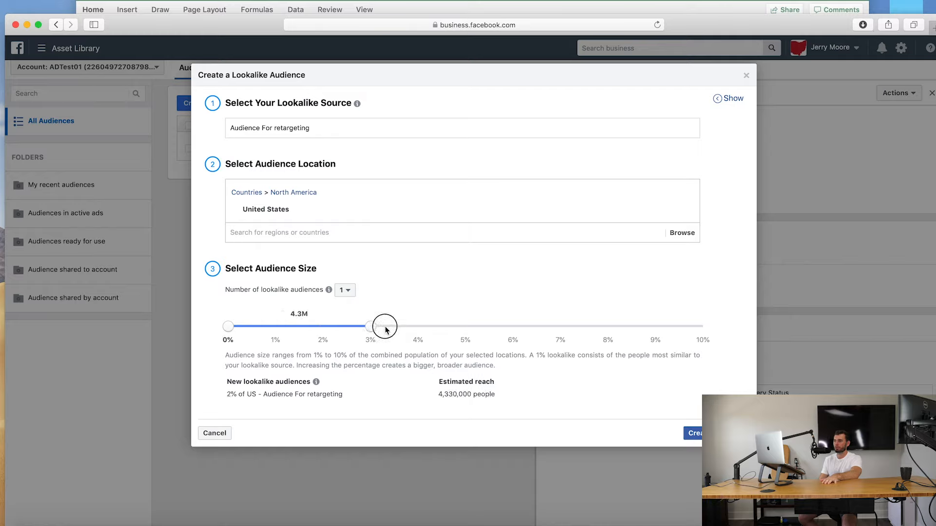
{"action": "left_click_drag", "start_coordinate": [386, 327], "coordinate": [703, 333]}
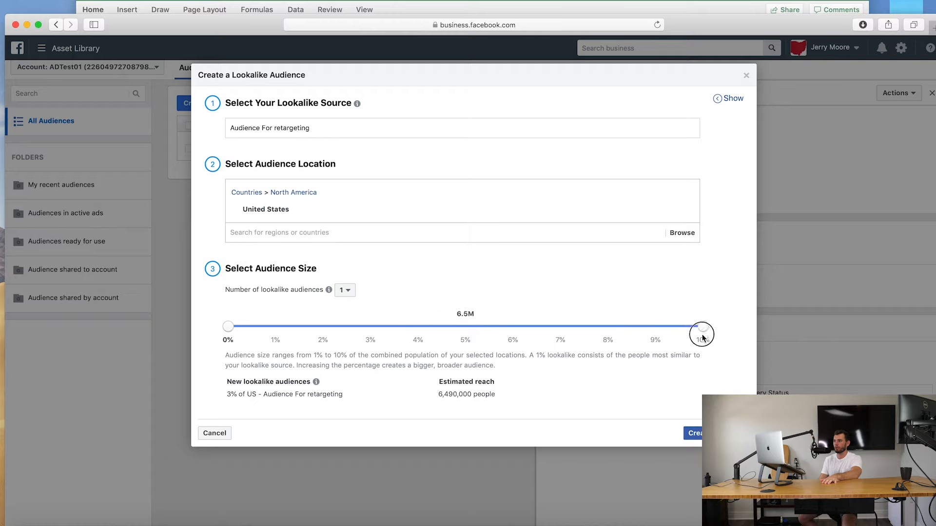
{"action": "left_click_drag", "start_coordinate": [702, 333], "coordinate": [371, 327]}
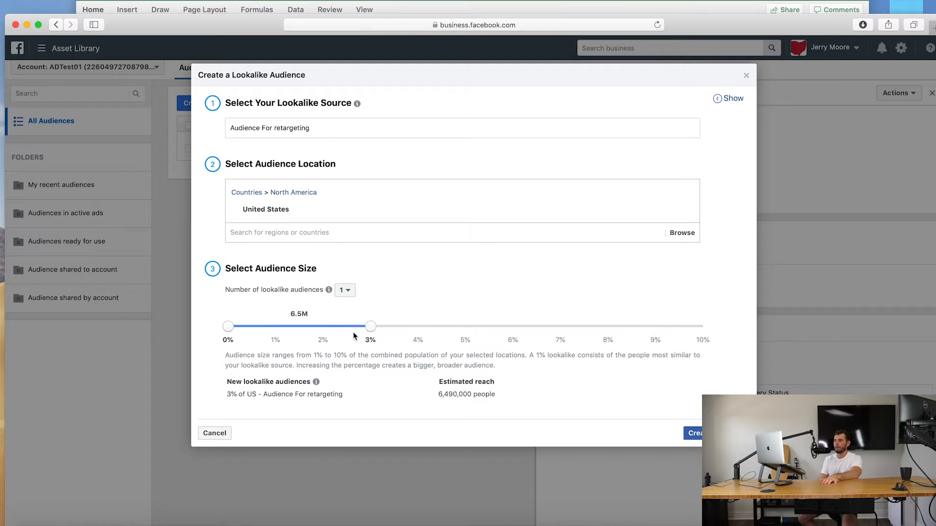
{"action": "left_click_drag", "start_coordinate": [371, 327], "coordinate": [275, 327]}
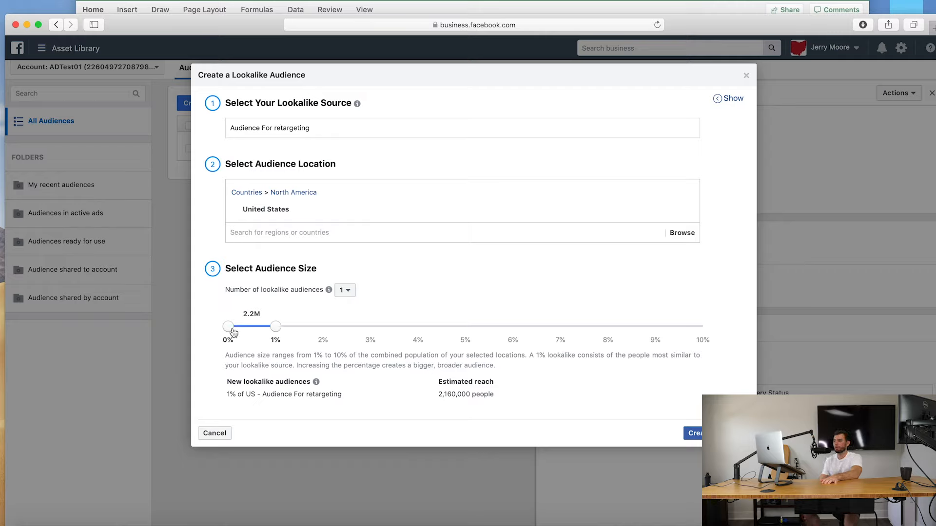
{"action": "mouse_move", "coordinate": [285, 335]}
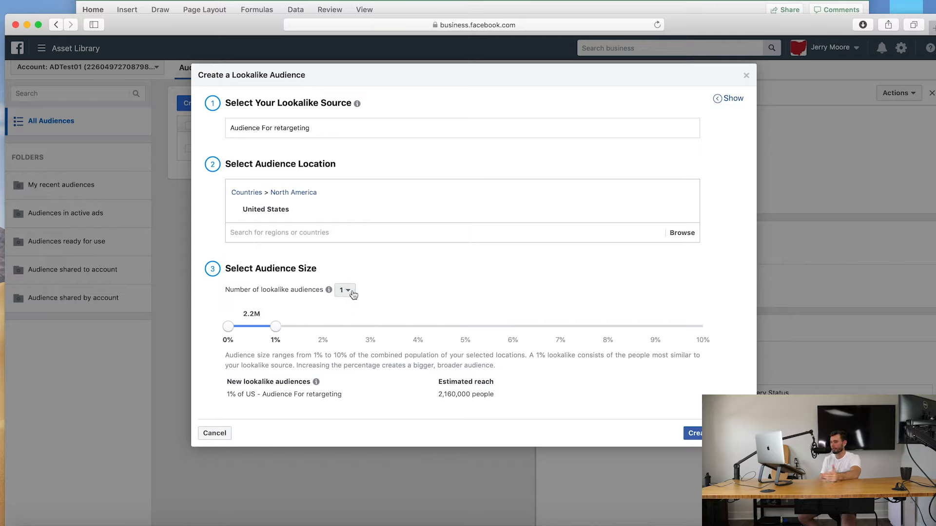
{"action": "left_click", "coordinate": [345, 290]}
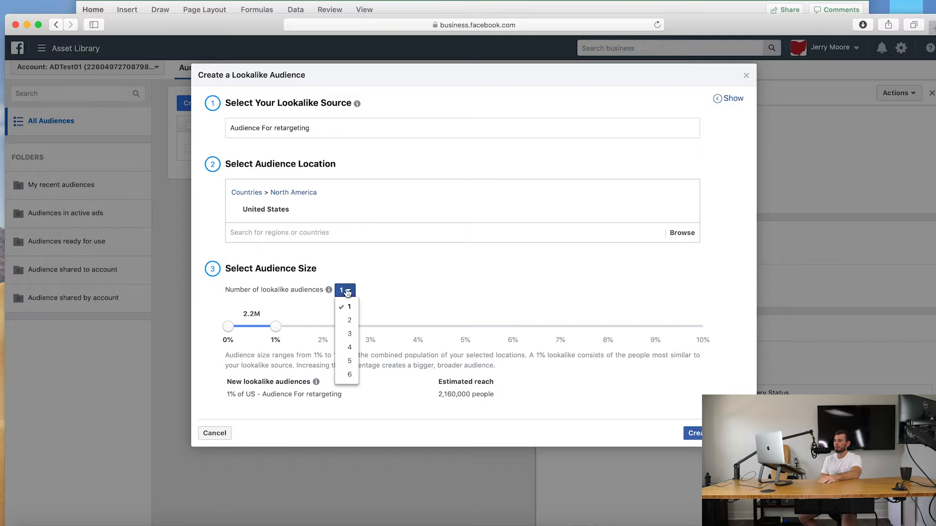
{"action": "mouse_move", "coordinate": [344, 362]}
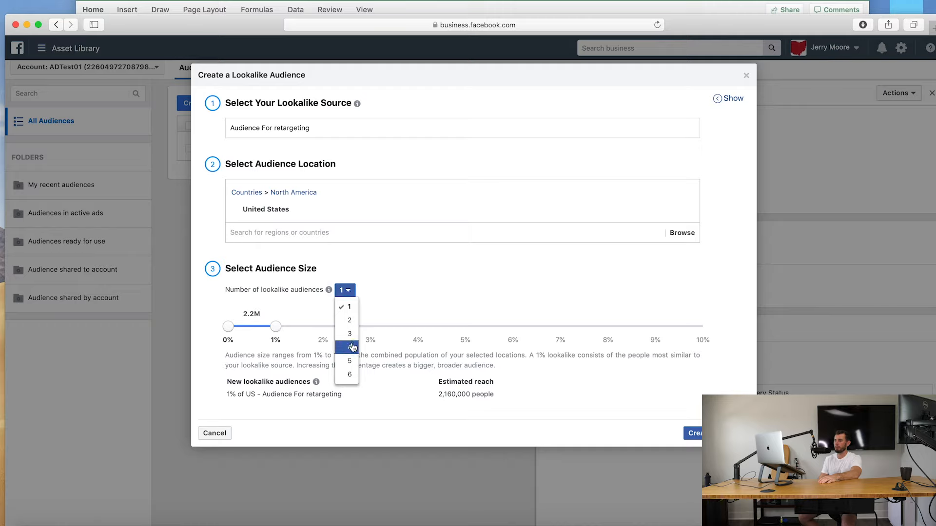
- Choose 4 lookalike audiences and spread the range handles out toward 10%
{"action": "left_click", "coordinate": [349, 347]}
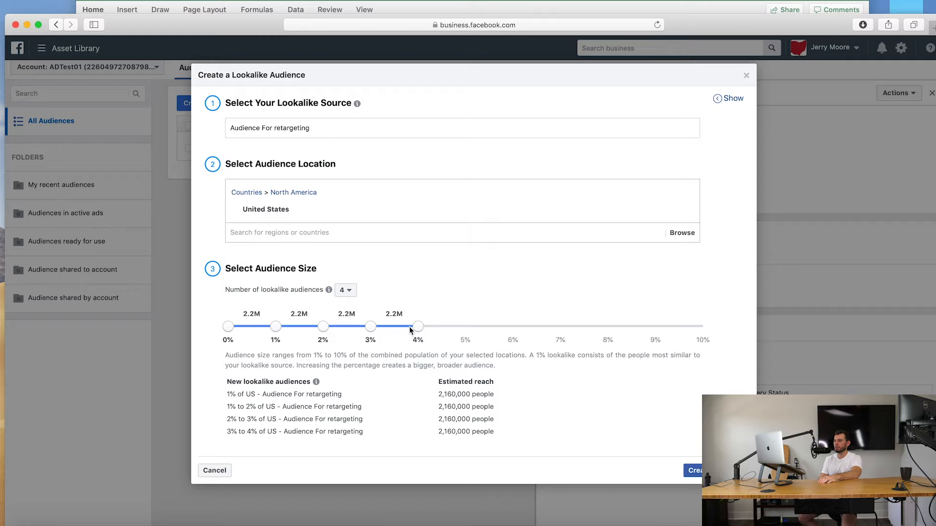
{"action": "left_click_drag", "start_coordinate": [418, 327], "coordinate": [703, 326]}
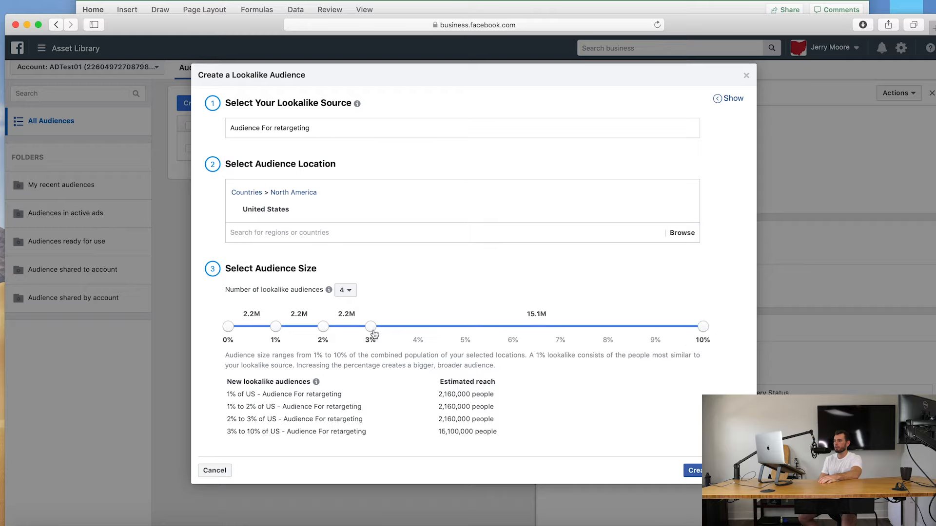
{"action": "left_click_drag", "start_coordinate": [371, 327], "coordinate": [466, 326]}
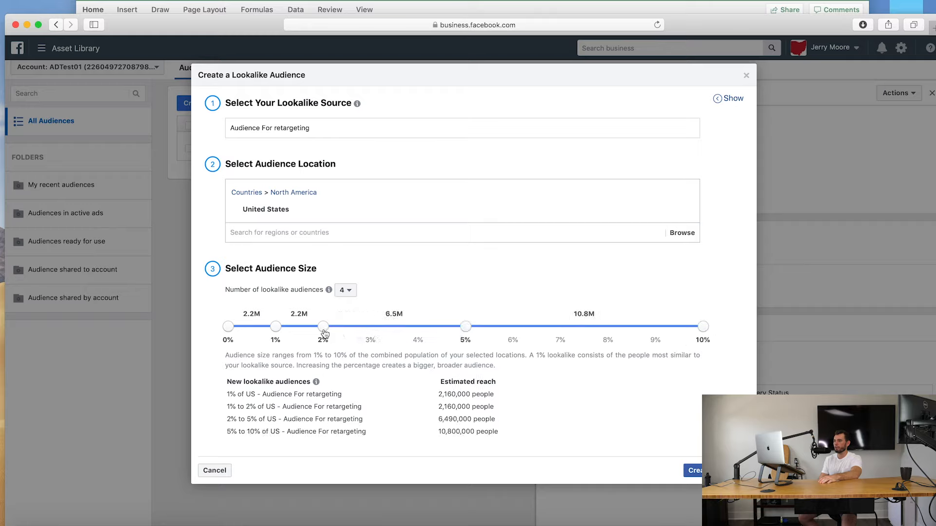
{"action": "left_click_drag", "start_coordinate": [322, 327], "coordinate": [371, 327]}
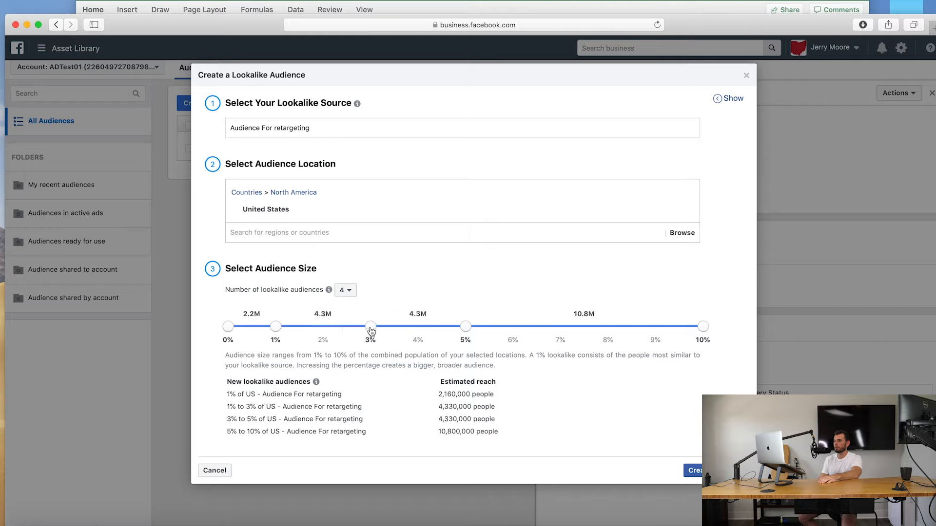
- Adjust the handles so the four ranges are 1%, 1–2%, 2–4% and 4–8%
{"action": "left_click_drag", "start_coordinate": [371, 326], "coordinate": [323, 327]}
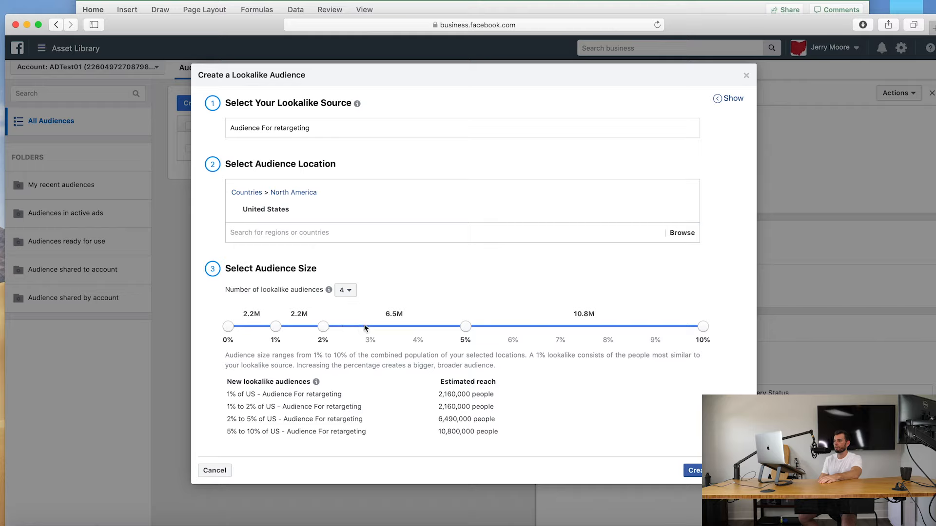
{"action": "left_click_drag", "start_coordinate": [466, 326], "coordinate": [418, 327]}
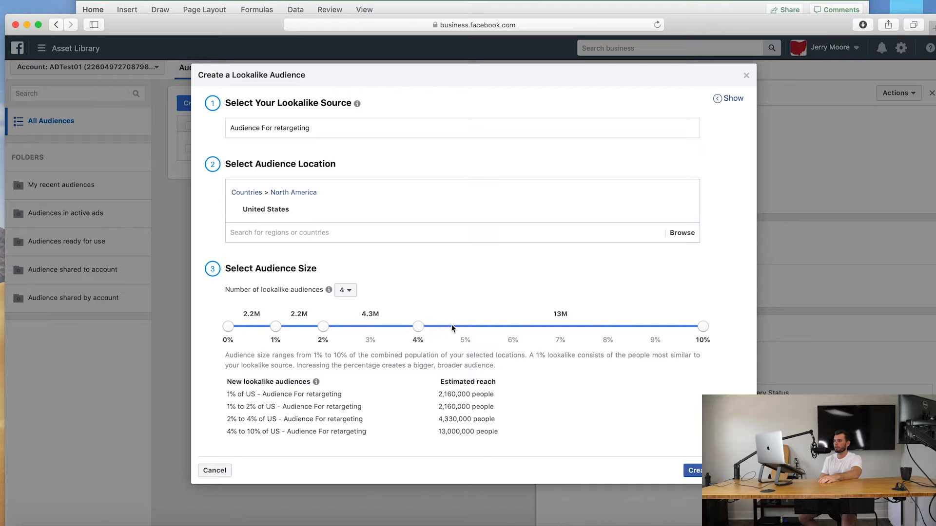
{"action": "left_click_drag", "start_coordinate": [702, 325], "coordinate": [607, 326]}
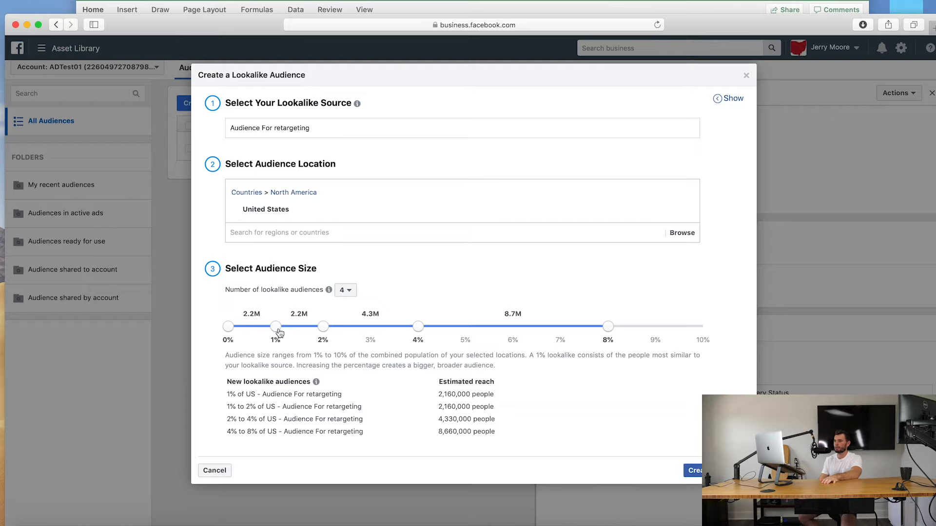
{"action": "left_click_drag", "start_coordinate": [274, 326], "coordinate": [322, 327]}
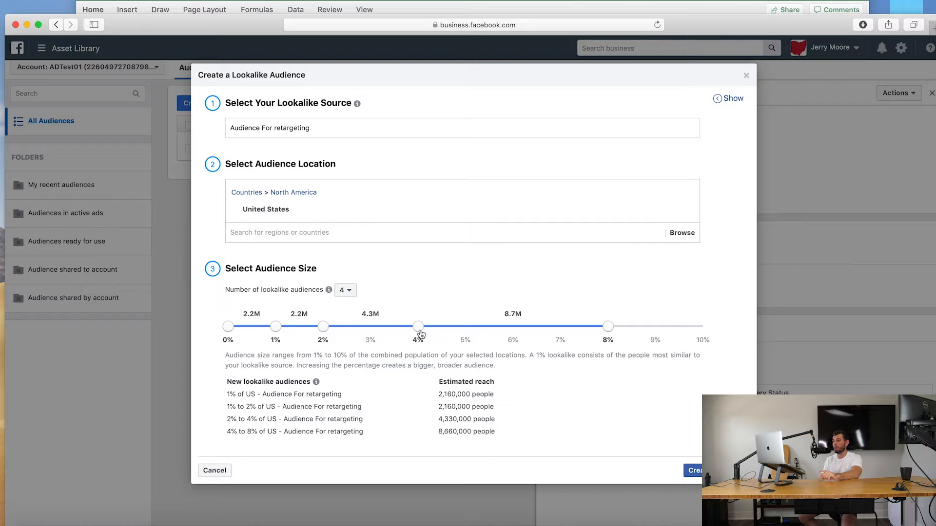
{"action": "mouse_move", "coordinate": [517, 341]}
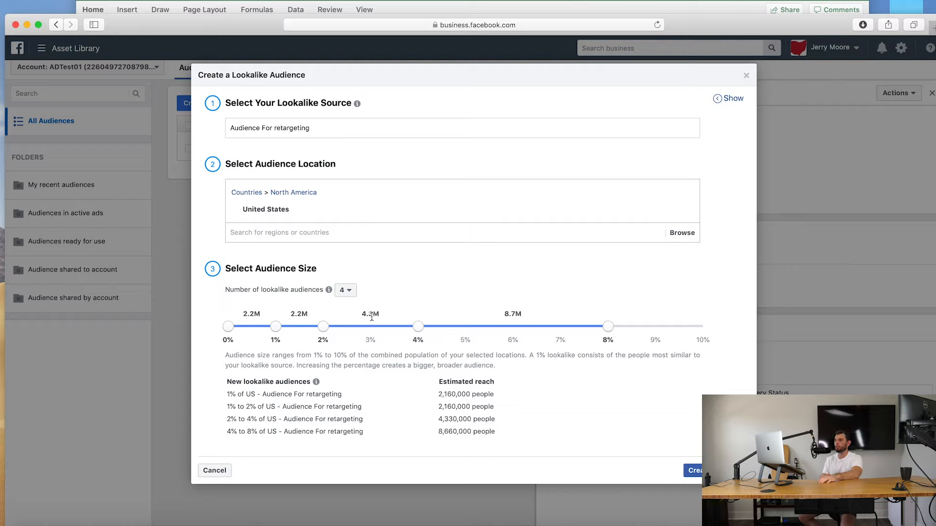
{"action": "mouse_move", "coordinate": [552, 318]}
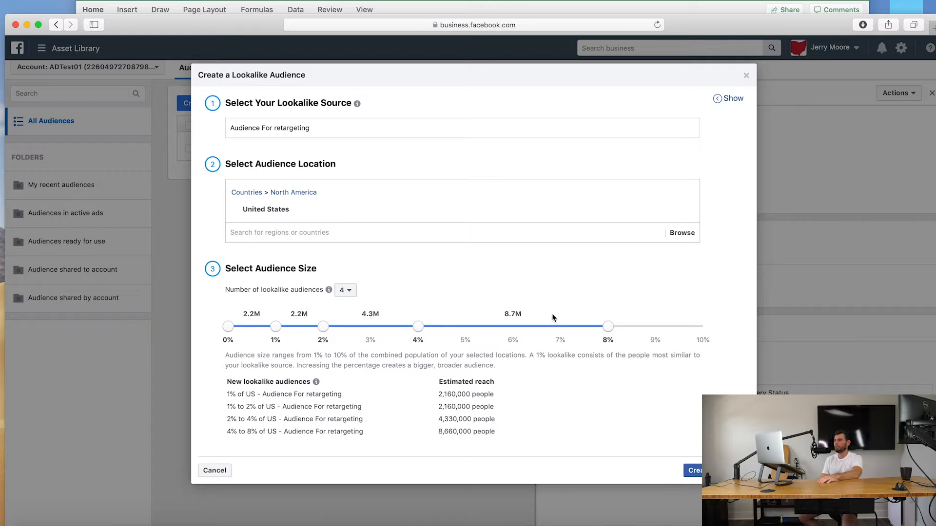
{"action": "mouse_move", "coordinate": [316, 382]}
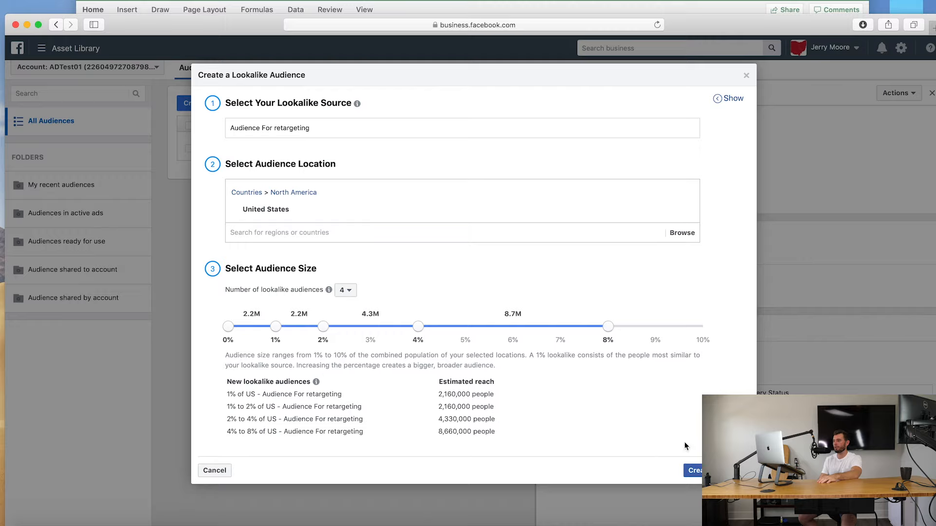
- Create the four lookalikes and return to the Audiences list showing them Ready
{"action": "left_click", "coordinate": [693, 470]}
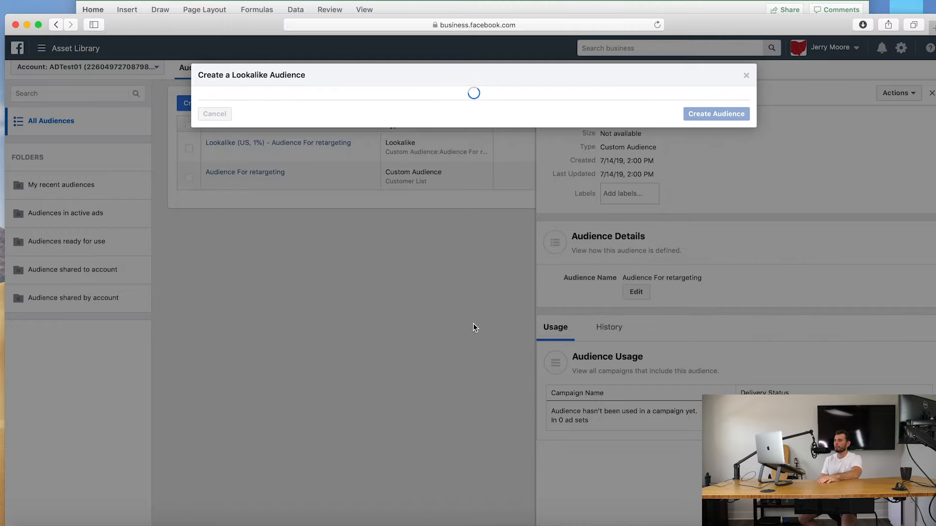
{"action": "left_click", "coordinate": [716, 114]}
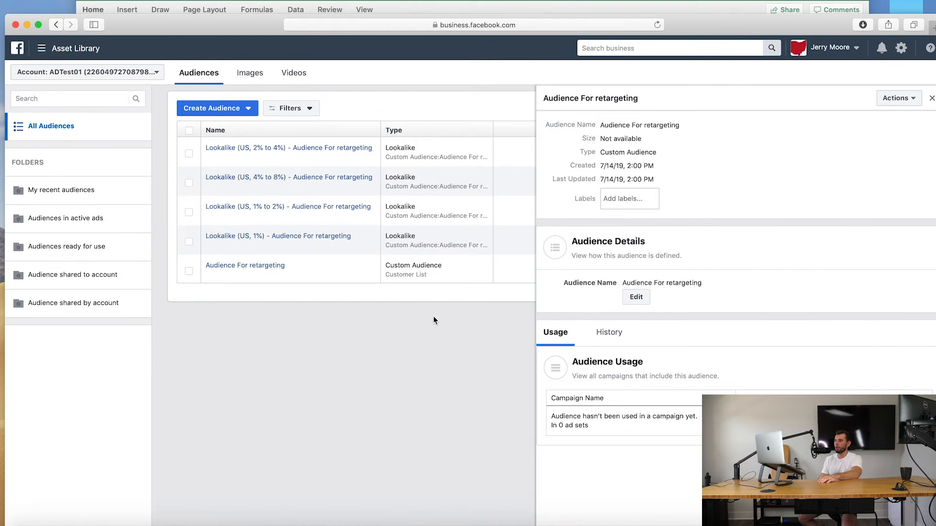
{"action": "mouse_move", "coordinate": [301, 261]}
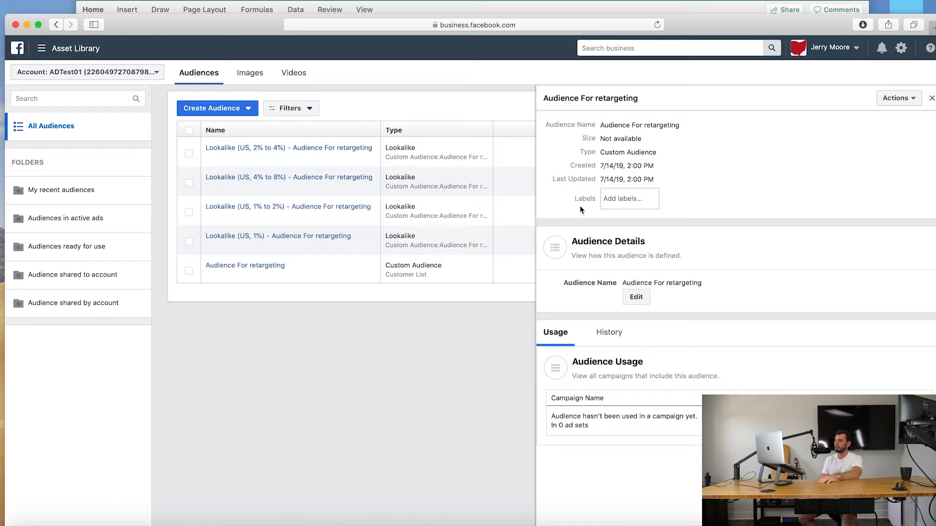
{"action": "left_click", "coordinate": [931, 97]}
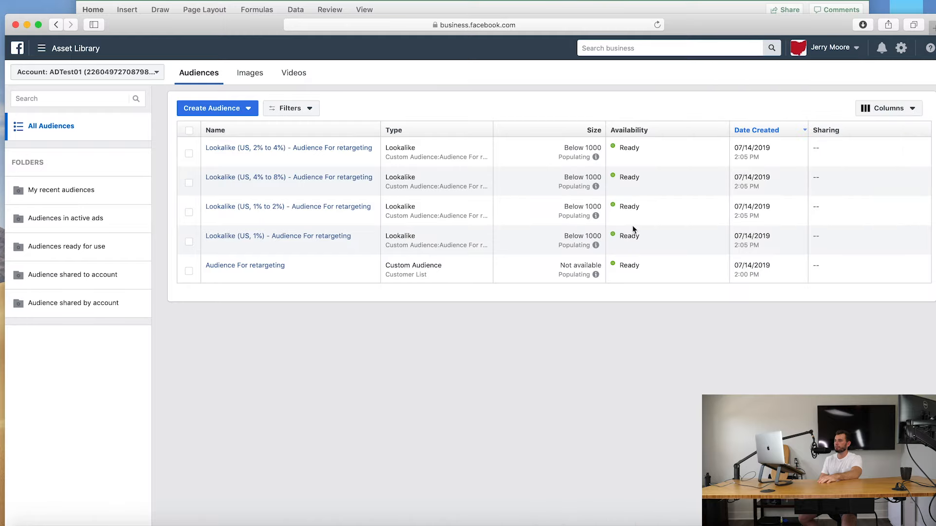
{"action": "mouse_move", "coordinate": [363, 252]}
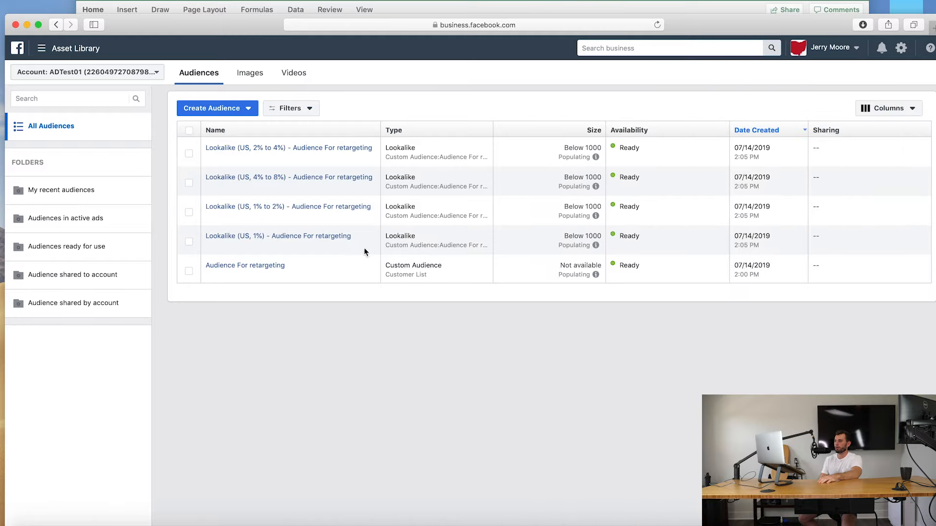
{"action": "mouse_move", "coordinate": [278, 236]}
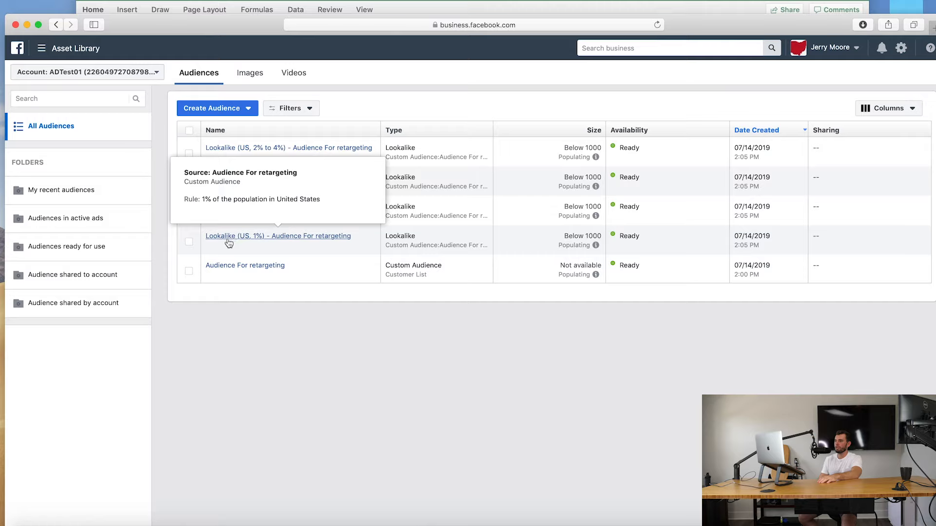
{"action": "mouse_move", "coordinate": [313, 244]}
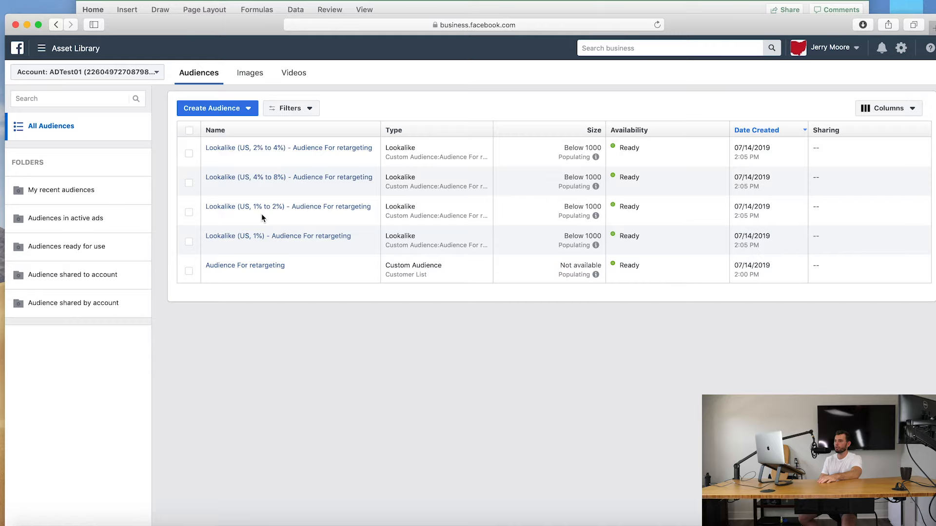
{"action": "mouse_move", "coordinate": [276, 176]}
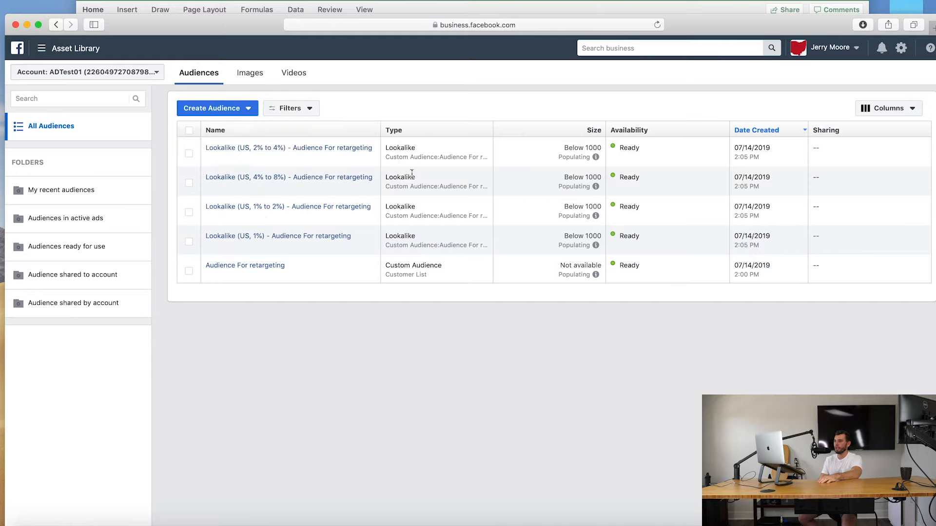
{"action": "mouse_move", "coordinate": [451, 140]}
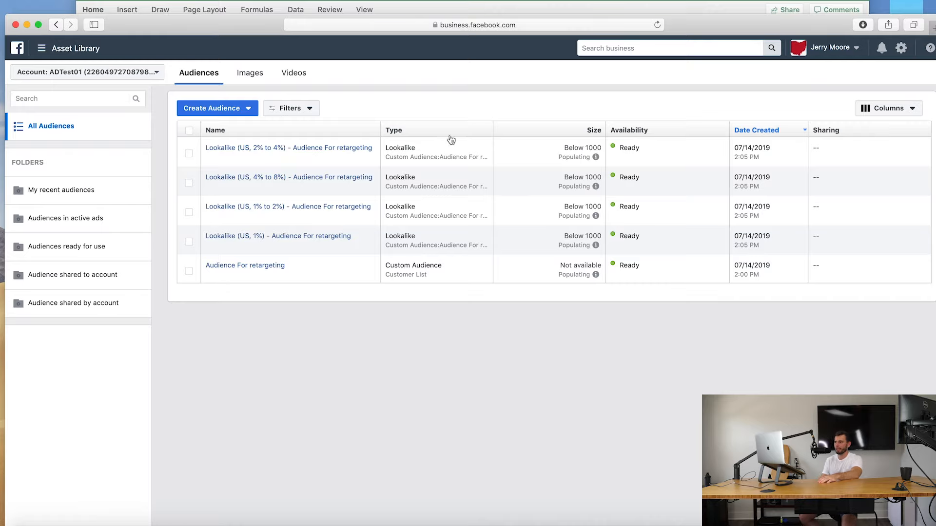
{"action": "mouse_move", "coordinate": [135, 67]}
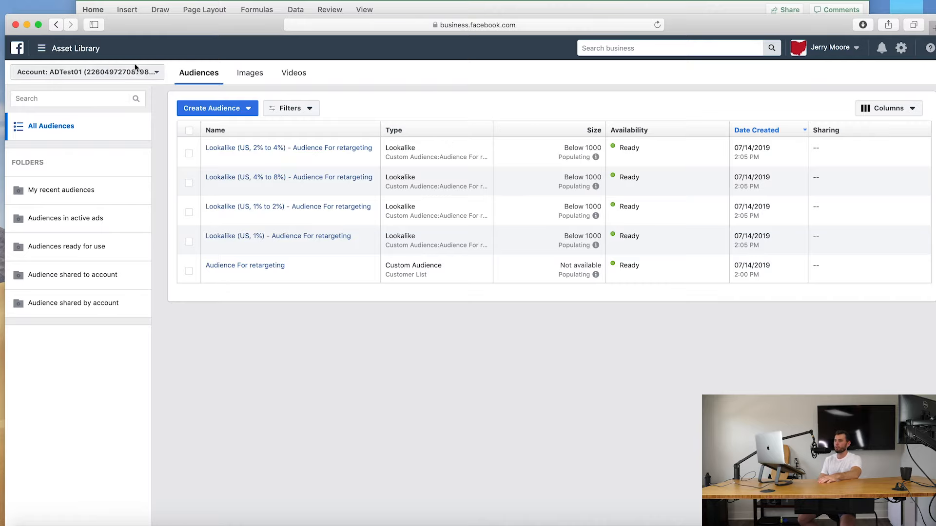
- Navigate via All Tools to Business Manager and launch Ads Manager for the ADTest01 account
{"action": "left_click", "coordinate": [42, 48]}
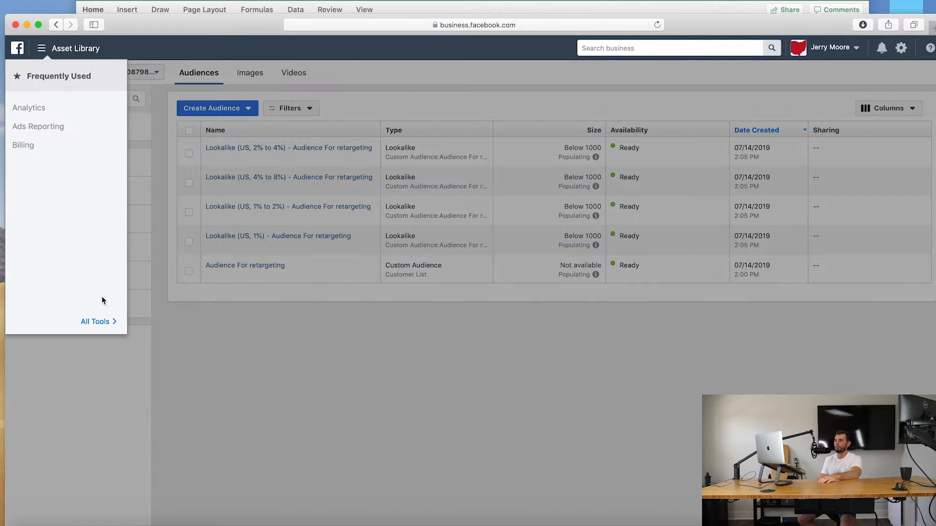
{"action": "left_click", "coordinate": [95, 321]}
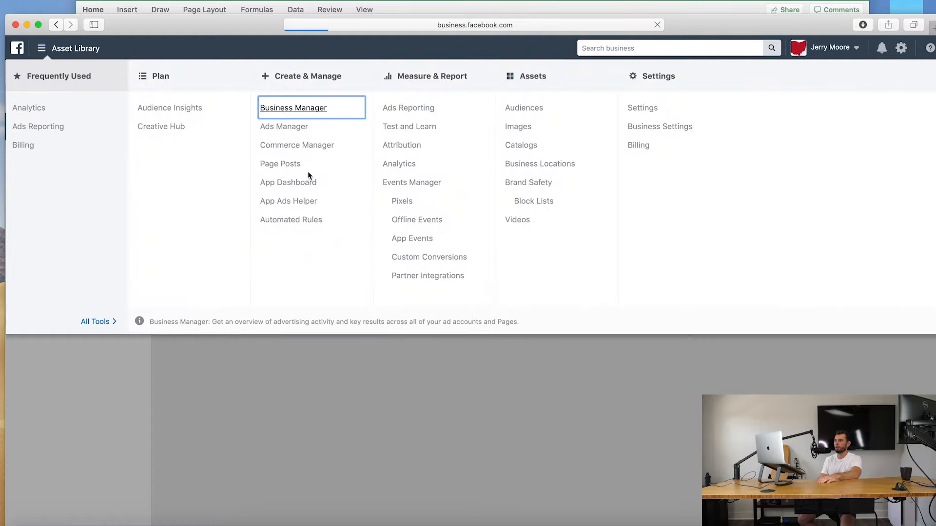
{"action": "left_click", "coordinate": [292, 107]}
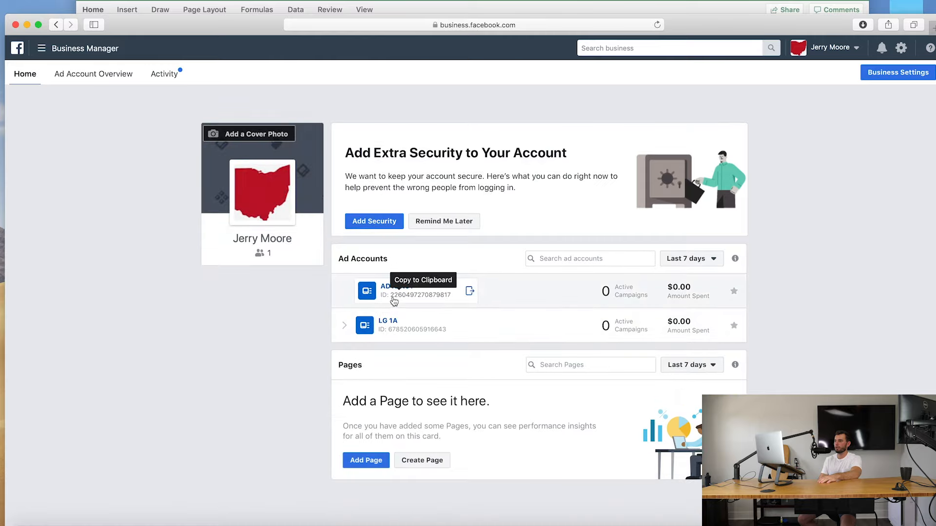
{"action": "left_click", "coordinate": [394, 290]}
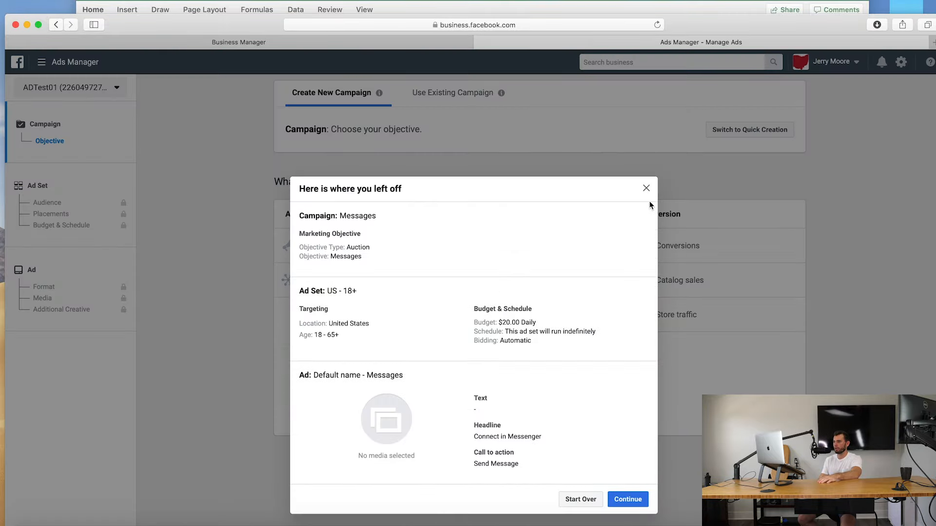
- Dismiss the draft summary and begin a Lead generation campaign, reaching the ad set Audience section
{"action": "left_click", "coordinate": [645, 188]}
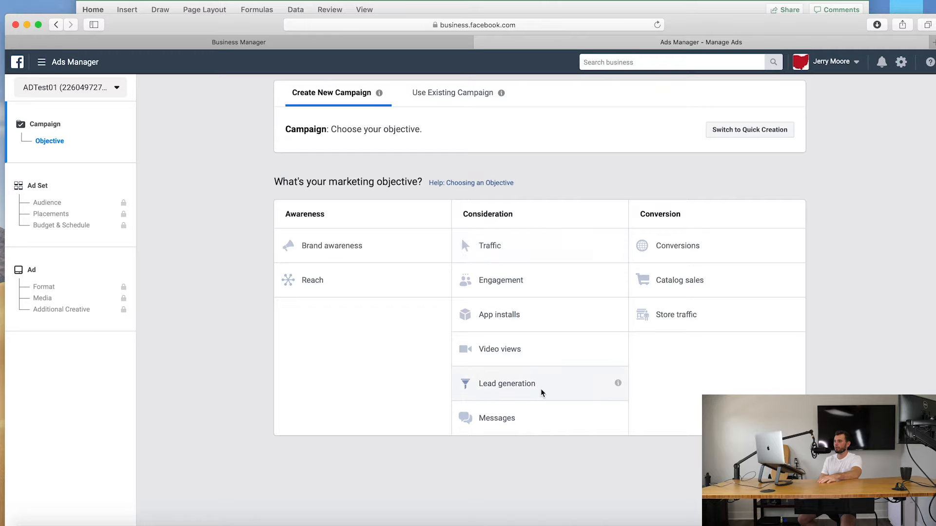
{"action": "left_click", "coordinate": [507, 384]}
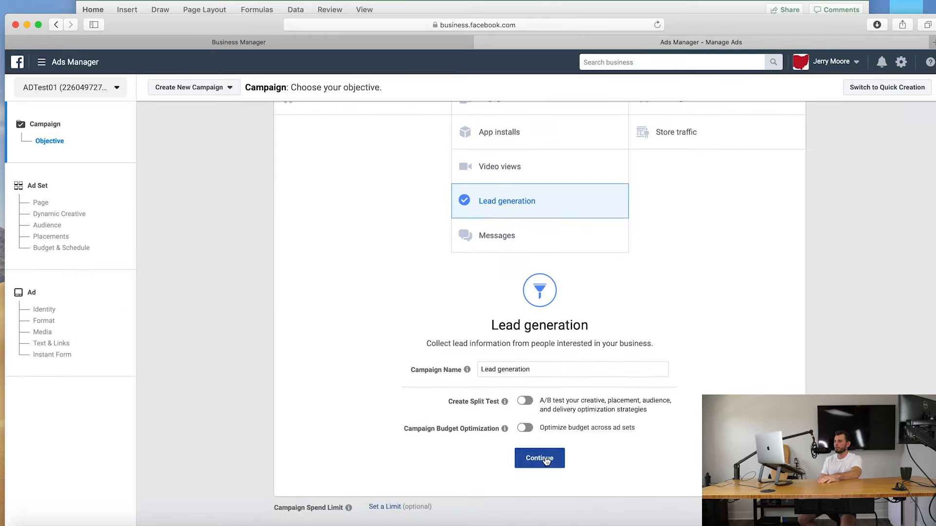
{"action": "left_click", "coordinate": [538, 458]}
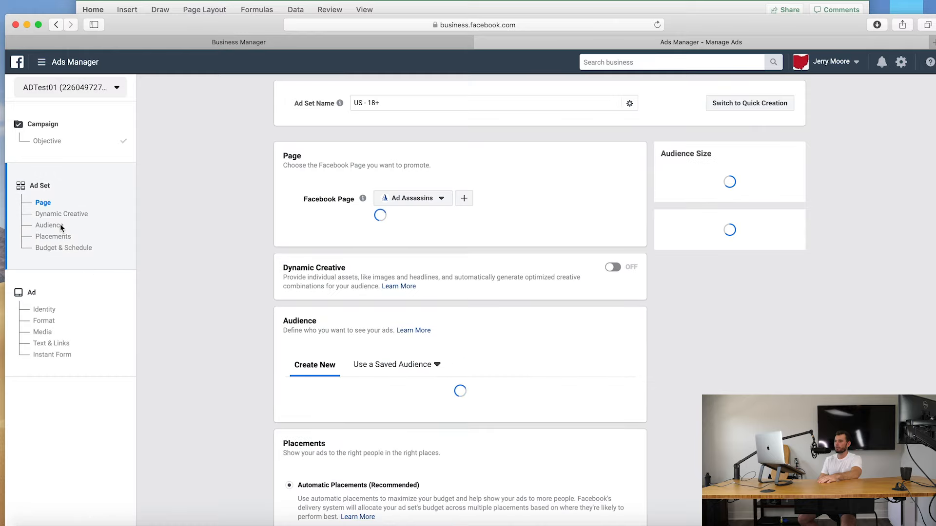
{"action": "scroll", "scroll_direction": "down", "scroll_amount": 3}
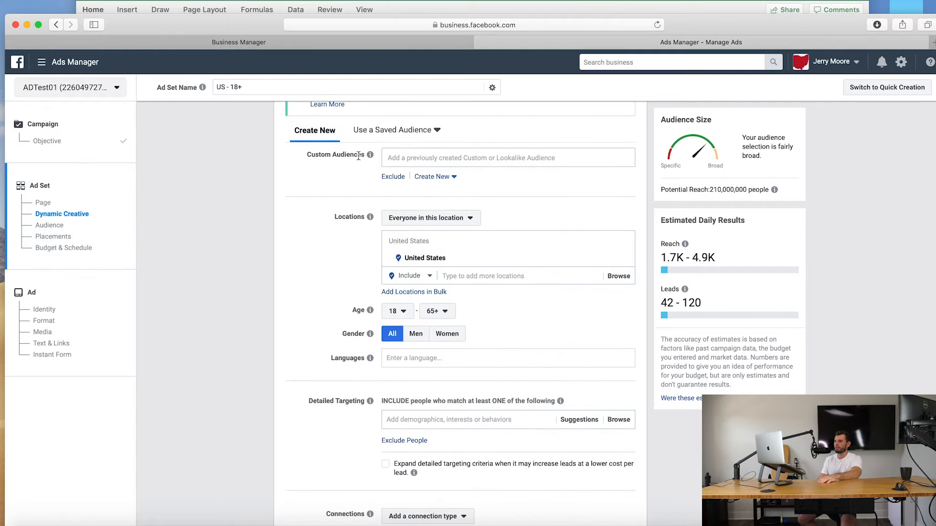
- Select 'Lookalike (US, 1%) - Audience For retargeting' as the ad set's custom audience
{"action": "left_click", "coordinate": [507, 158]}
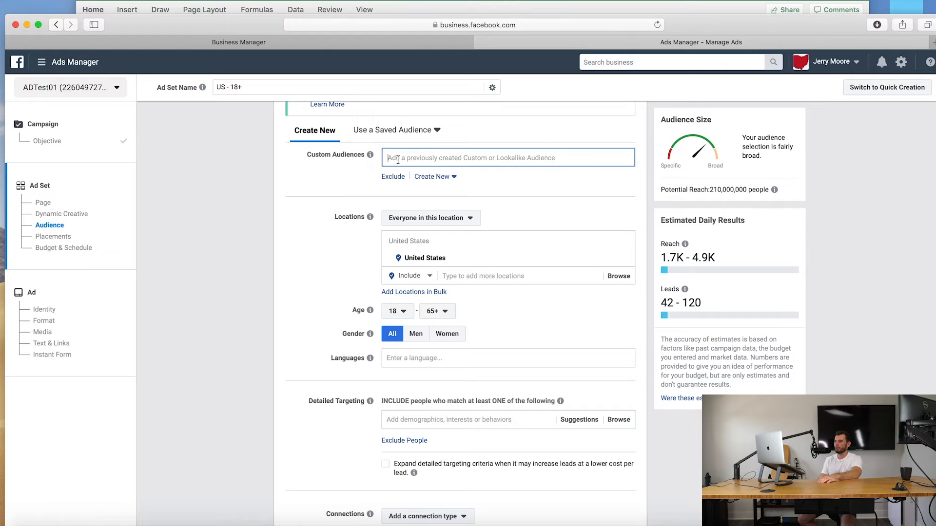
{"action": "left_click", "coordinate": [507, 157]}
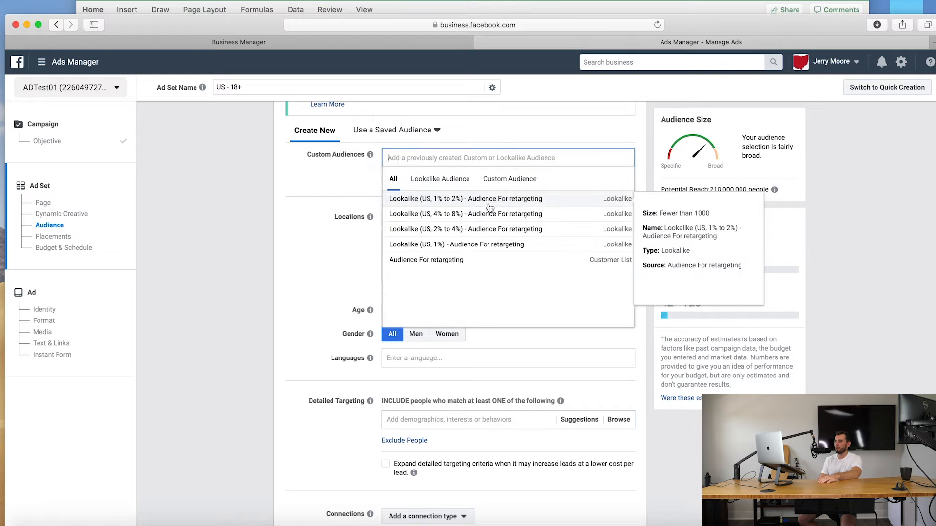
{"action": "mouse_move", "coordinate": [517, 245]}
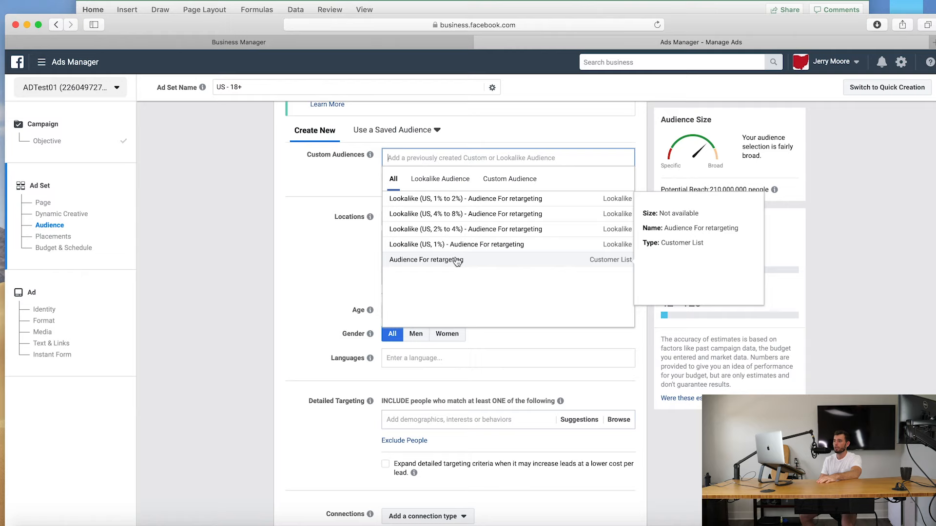
{"action": "left_click", "coordinate": [426, 259]}
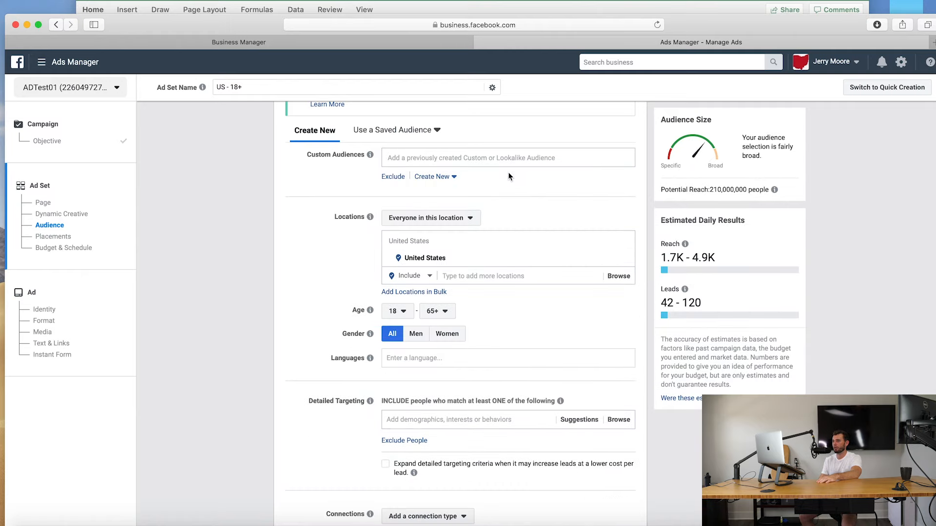
{"action": "left_click", "coordinate": [507, 158]}
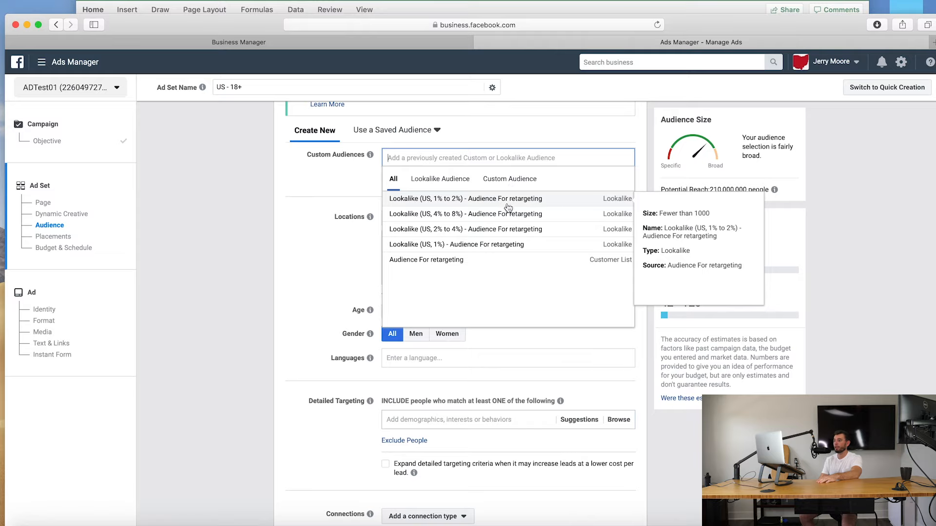
{"action": "left_click", "coordinate": [455, 244]}
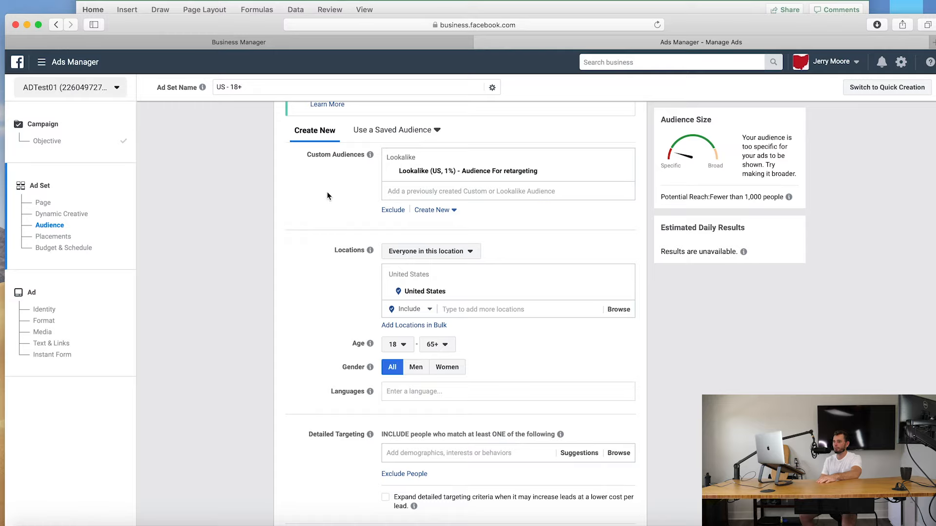
{"action": "mouse_move", "coordinate": [324, 198]}
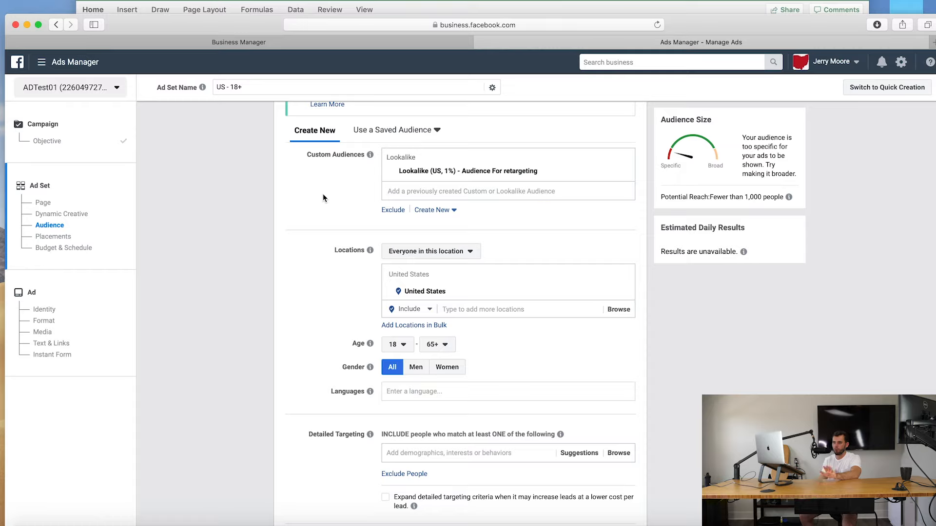